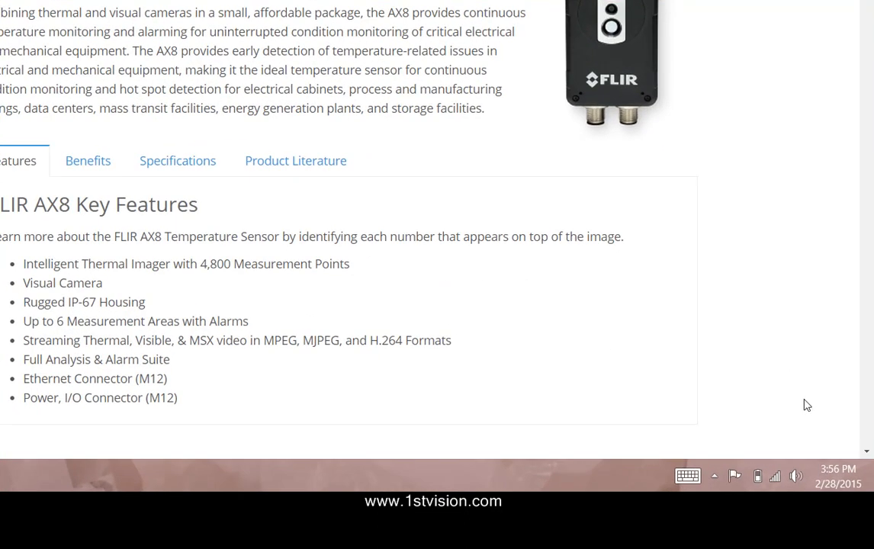
mouse_move(802, 400)
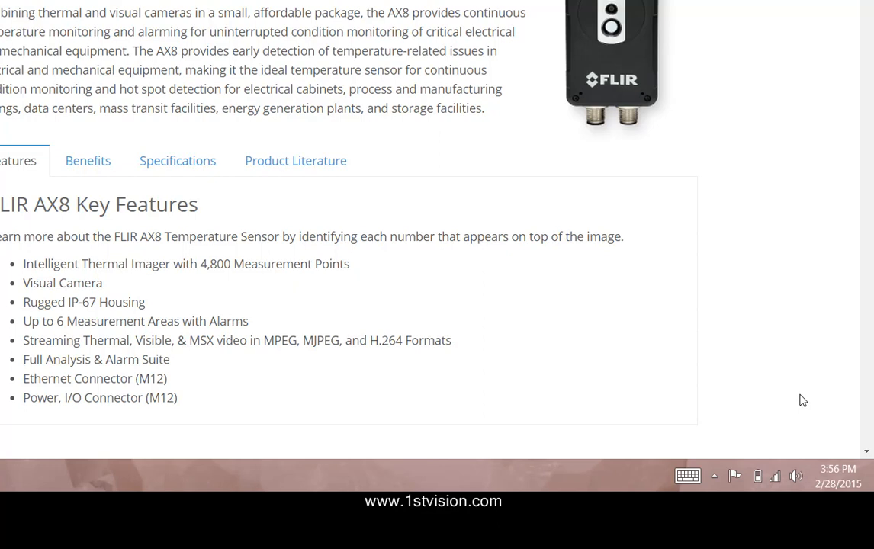
mouse_move(799, 397)
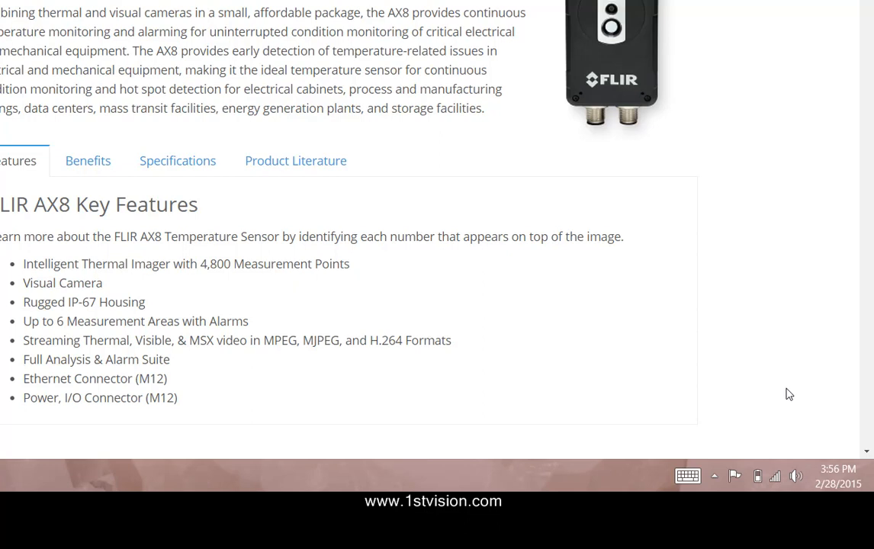
mouse_move(784, 393)
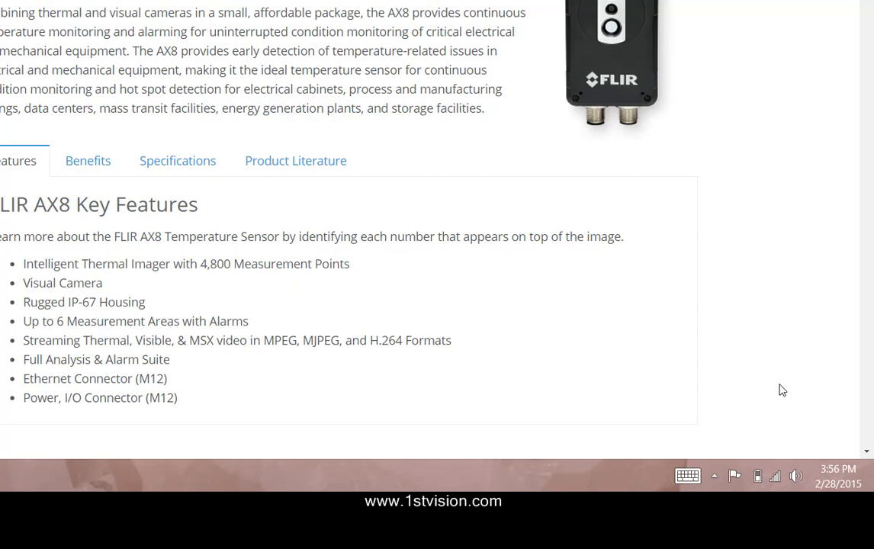
mouse_move(779, 385)
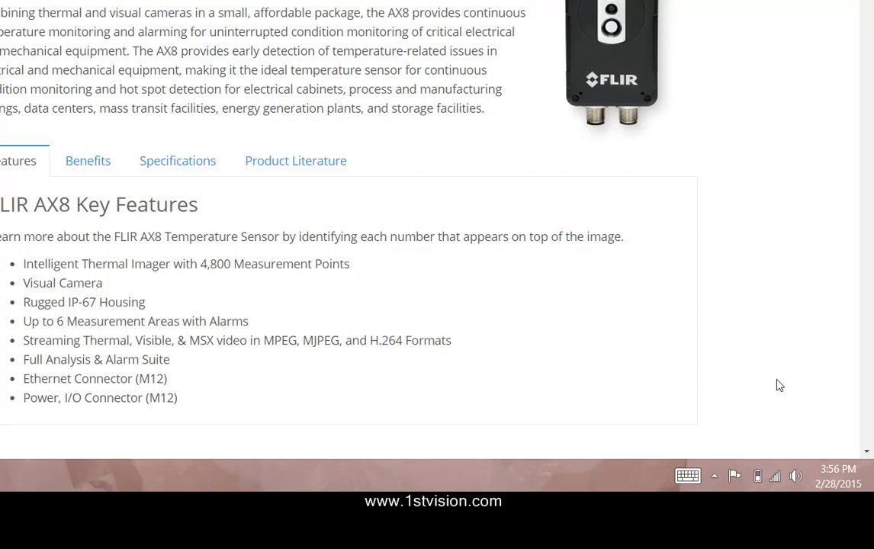
mouse_move(772, 380)
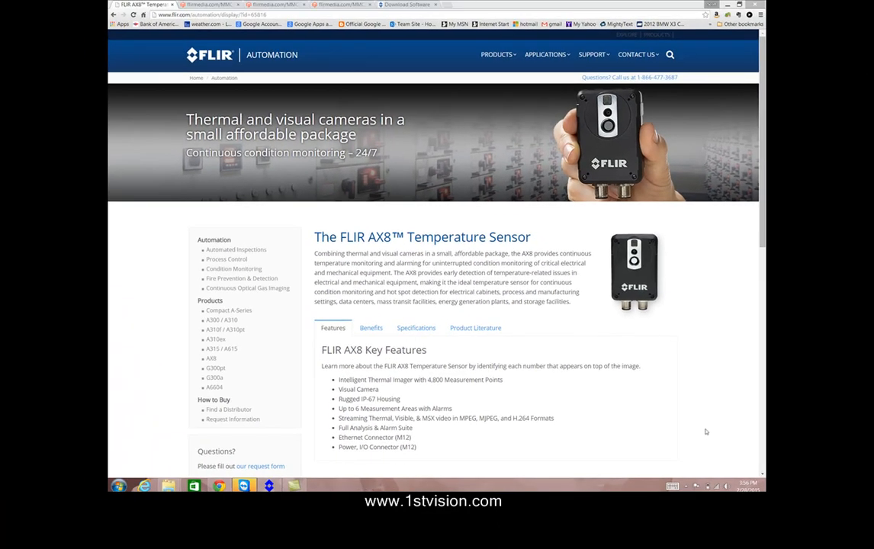
mouse_move(701, 427)
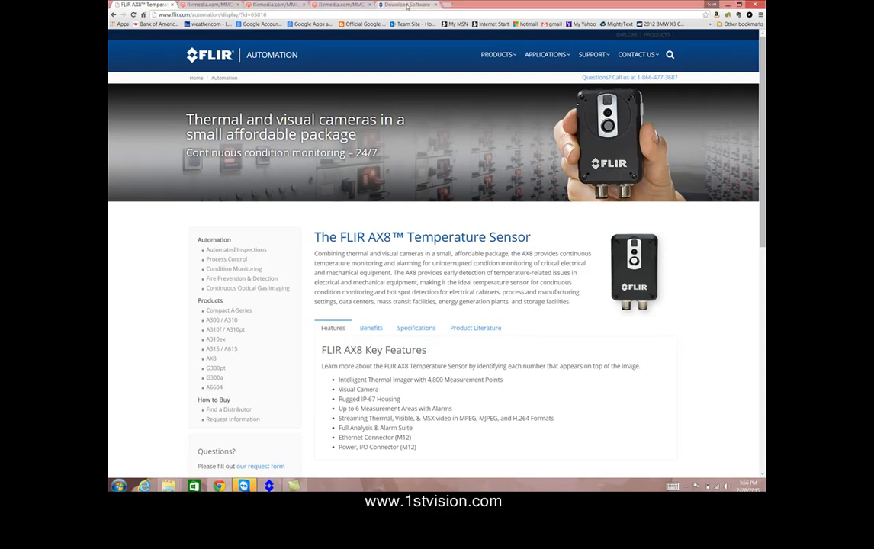
View the FLIR IP Config 2.1 entry with ZIP and EXE downloads on the Download Software page.
click(405, 6)
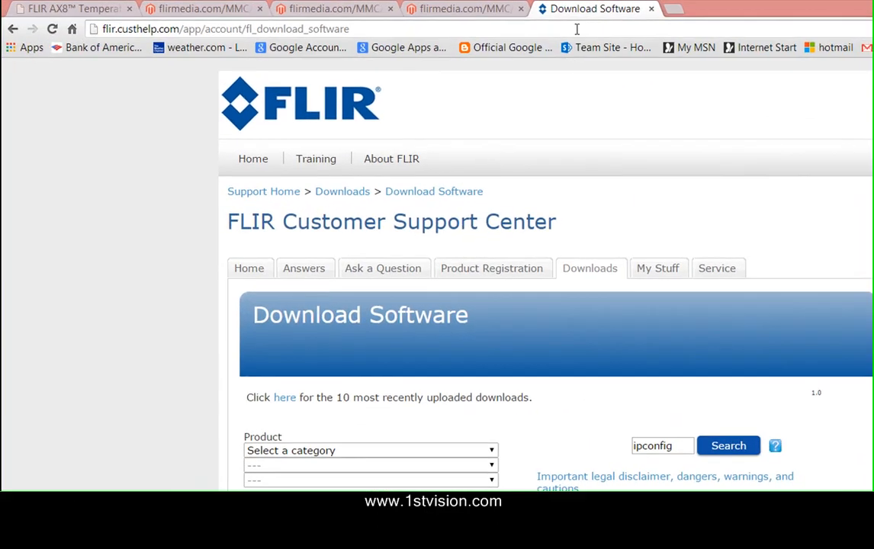
mouse_move(630, 217)
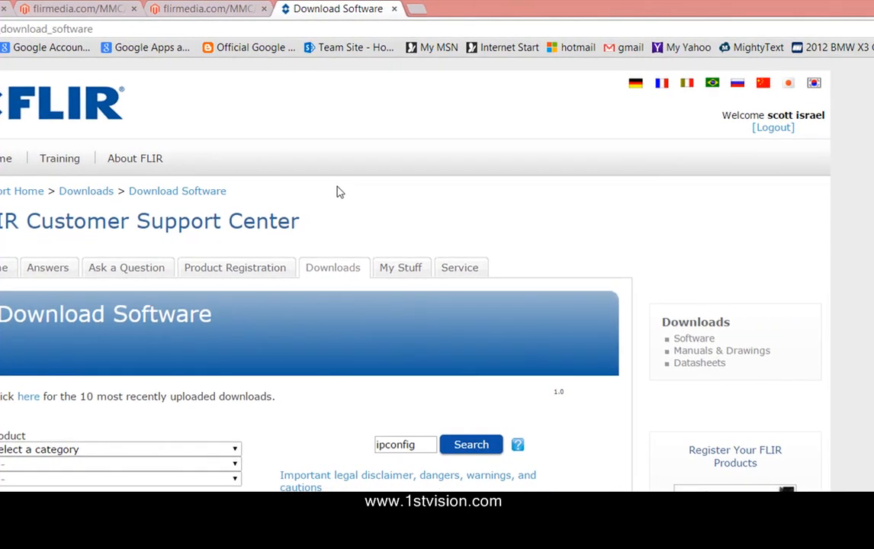
mouse_move(844, 125)
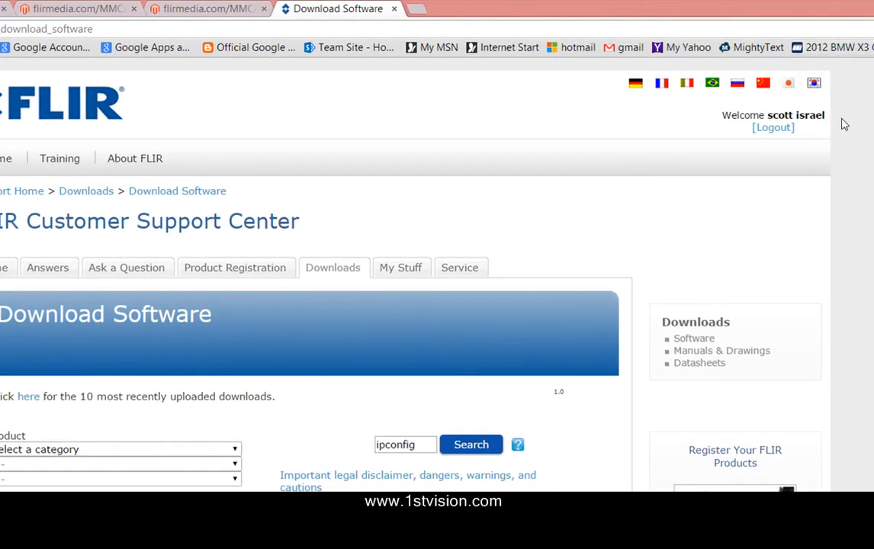
mouse_move(360, 267)
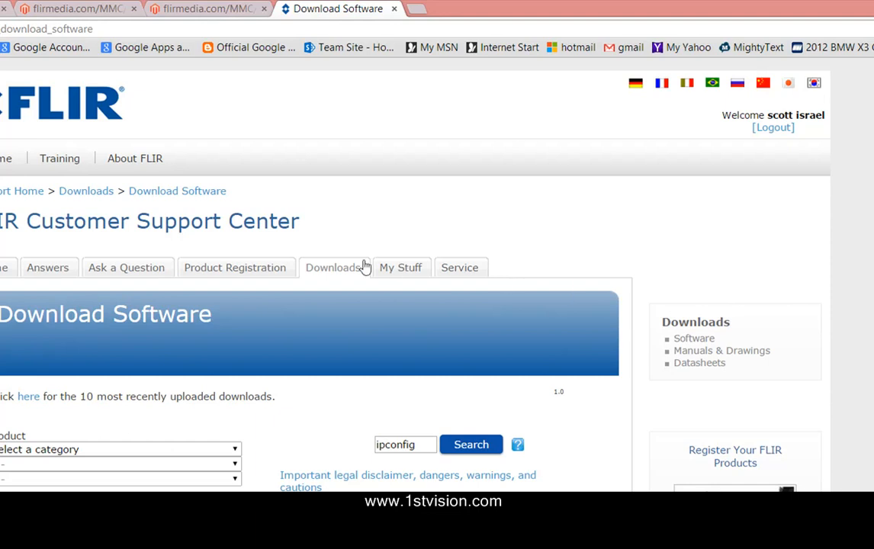
mouse_move(337, 272)
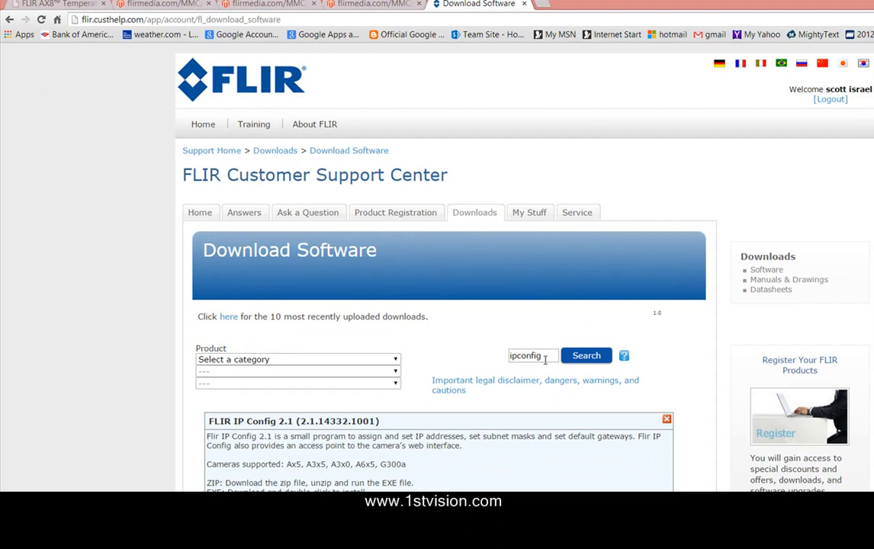
mouse_move(414, 421)
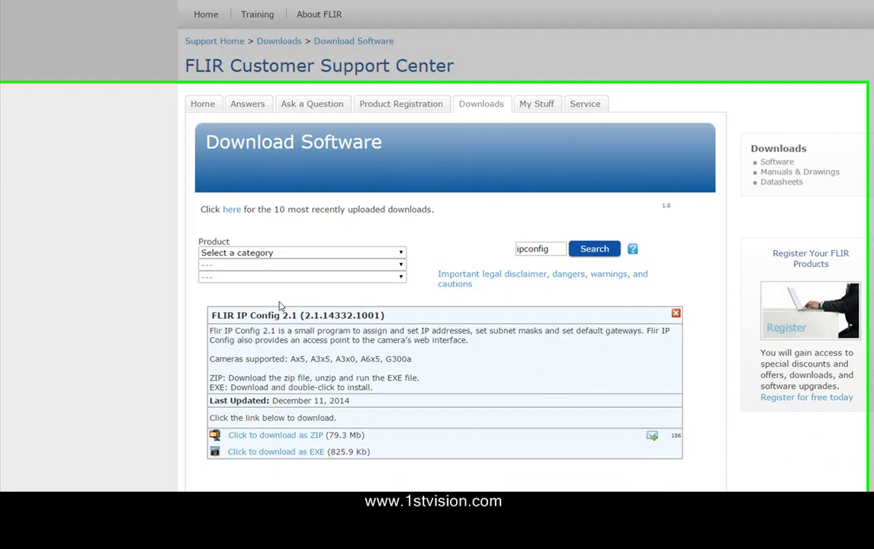
scroll(down, 3)
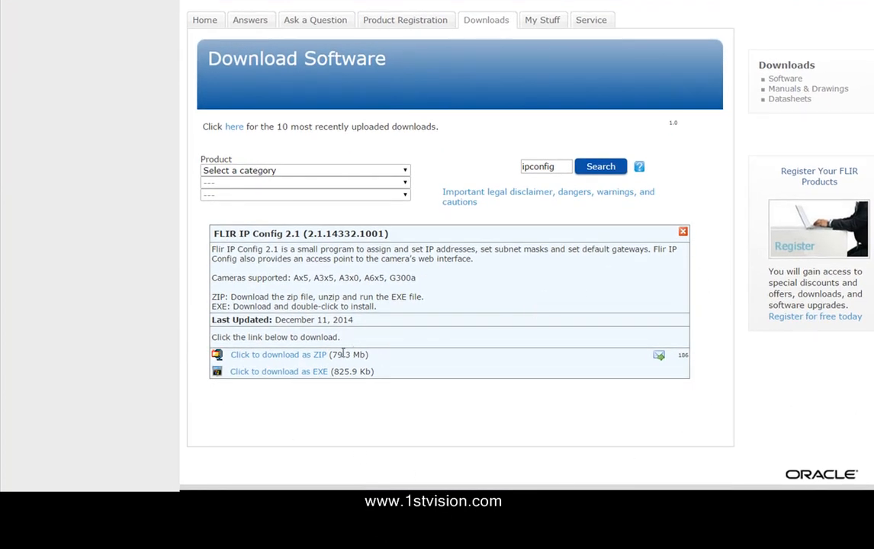
mouse_move(299, 360)
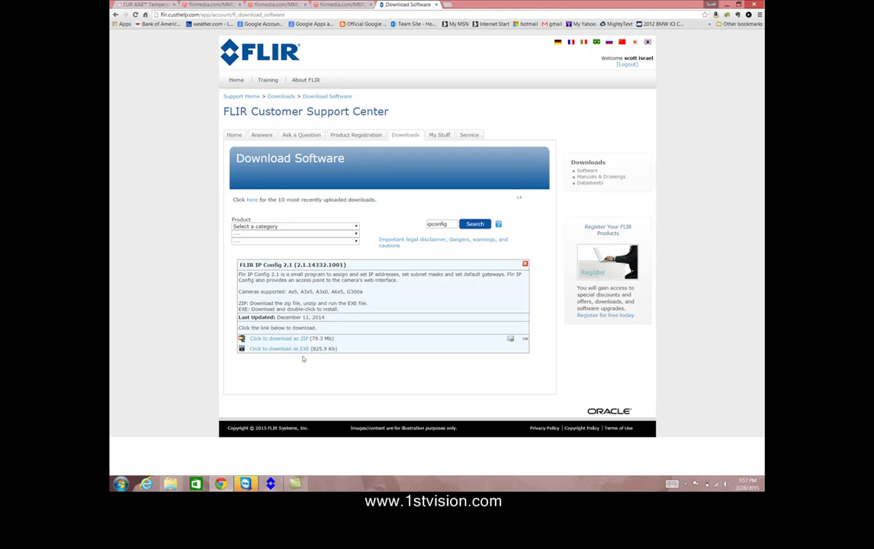
mouse_move(307, 437)
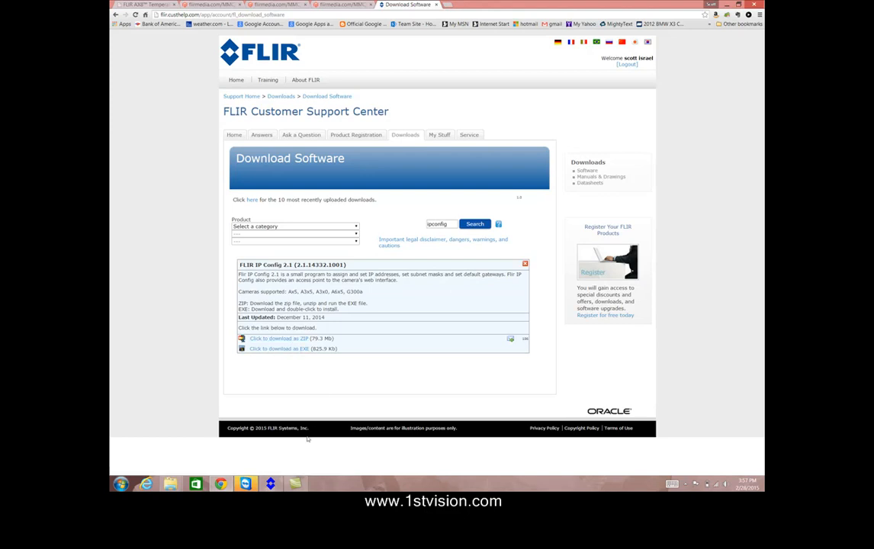
mouse_move(293, 462)
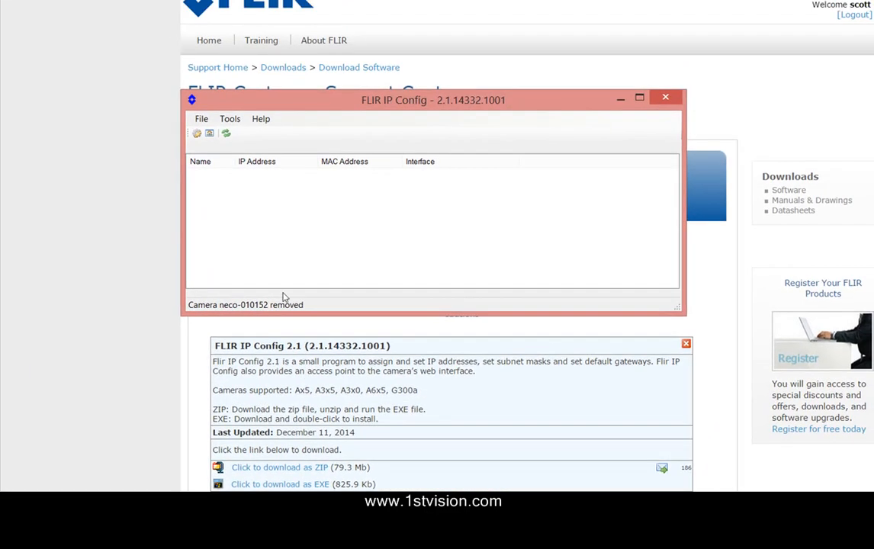
Refresh the camera list, select neco-010152 at 169.254.155.63, and review its IP settings without changes.
click(226, 133)
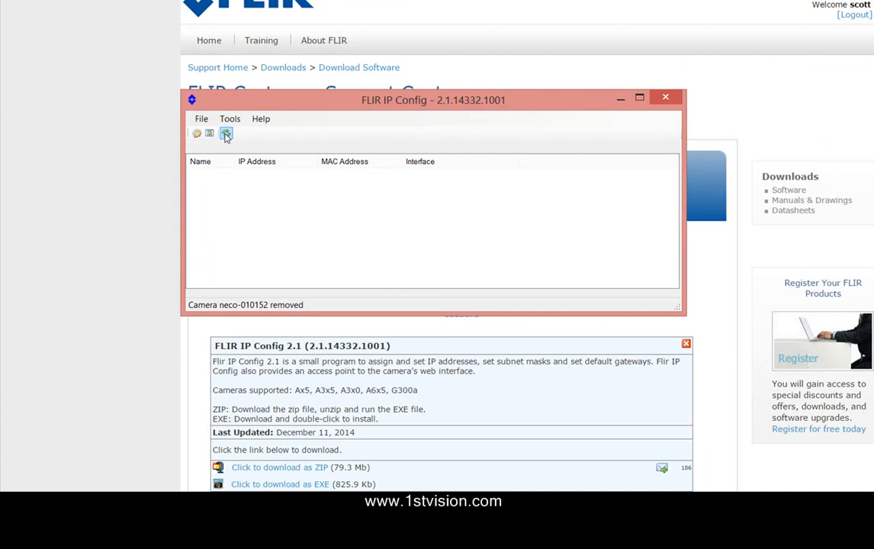
mouse_move(226, 134)
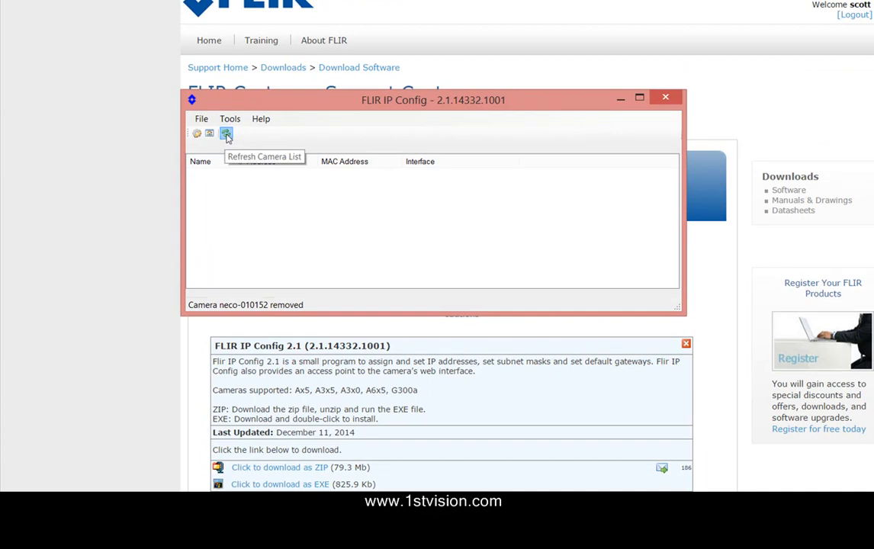
click(226, 134)
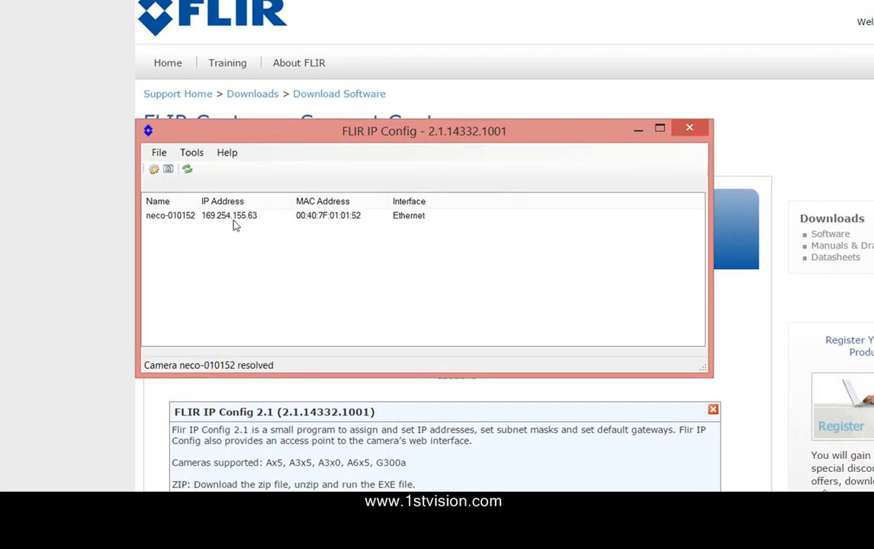
click(229, 215)
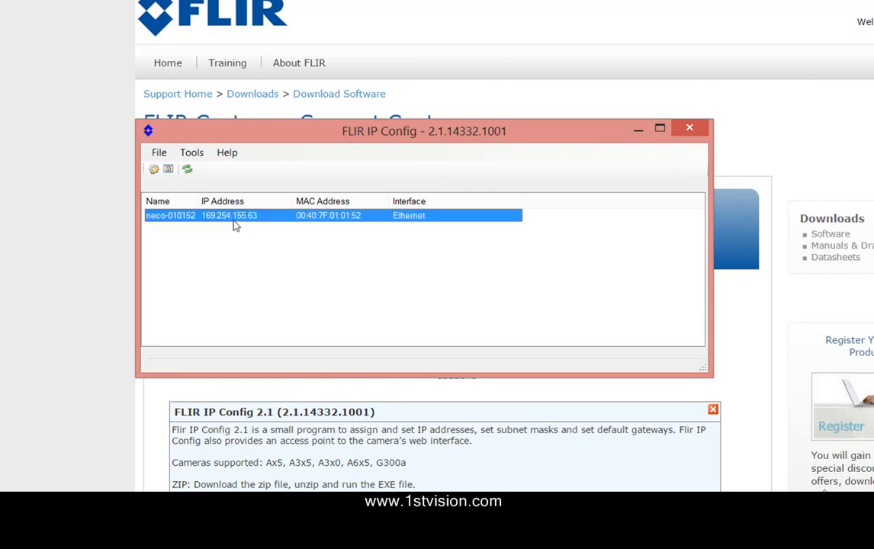
mouse_move(200, 201)
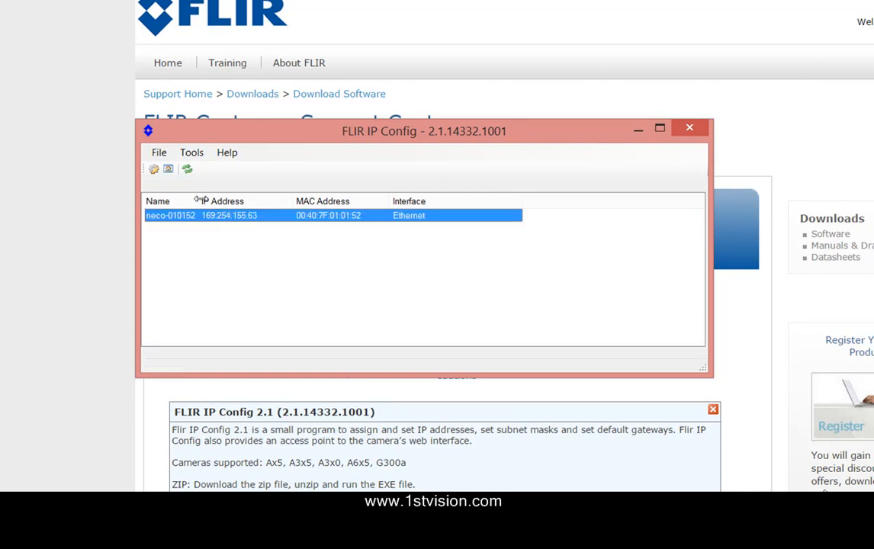
mouse_move(188, 169)
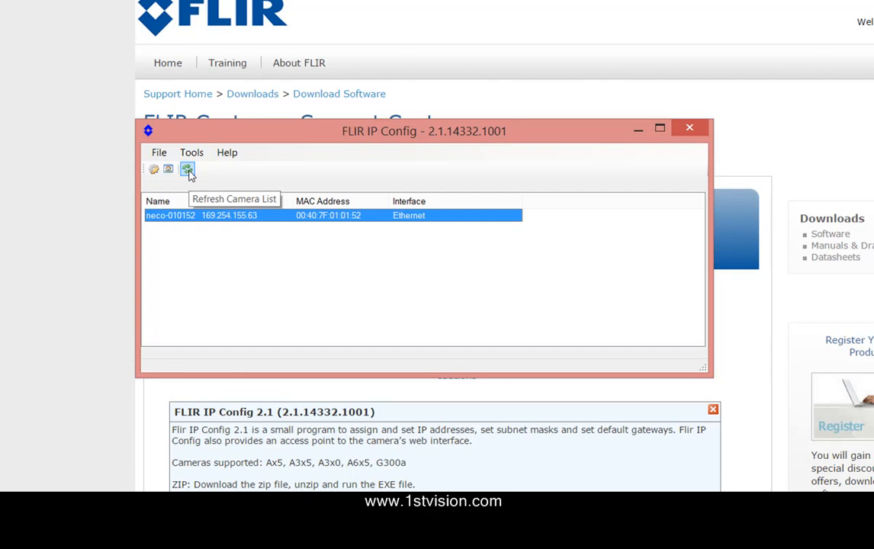
mouse_move(168, 168)
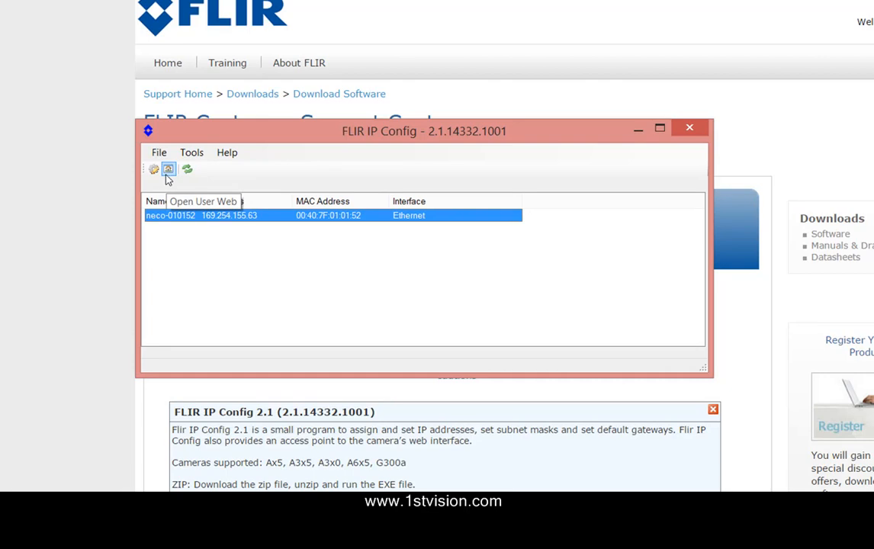
click(153, 168)
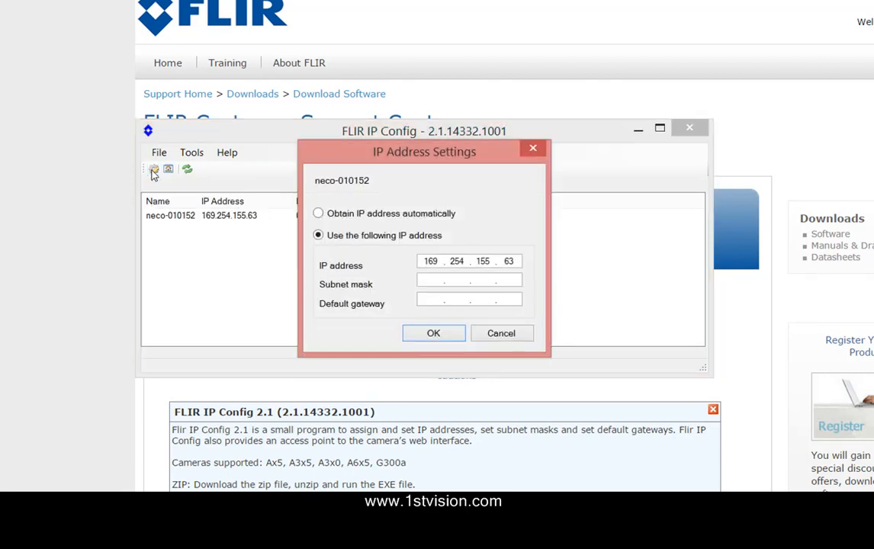
mouse_move(479, 296)
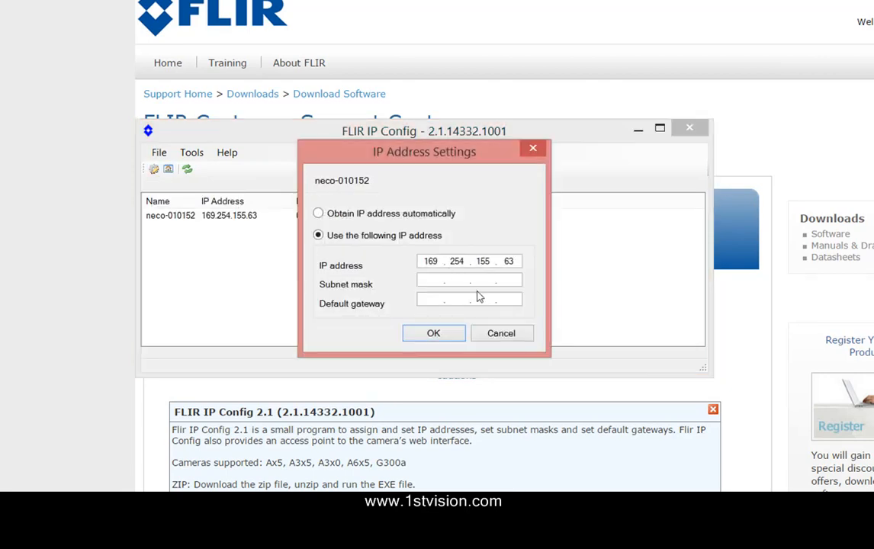
mouse_move(513, 341)
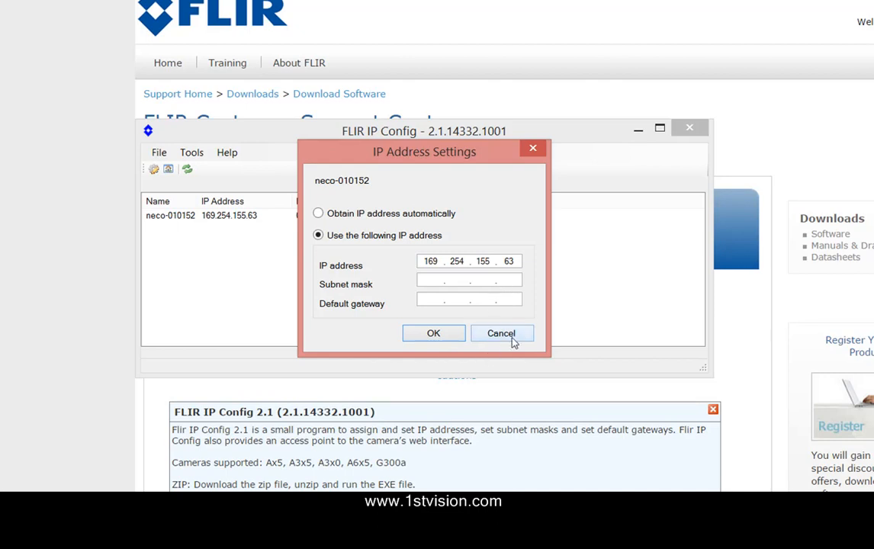
click(501, 333)
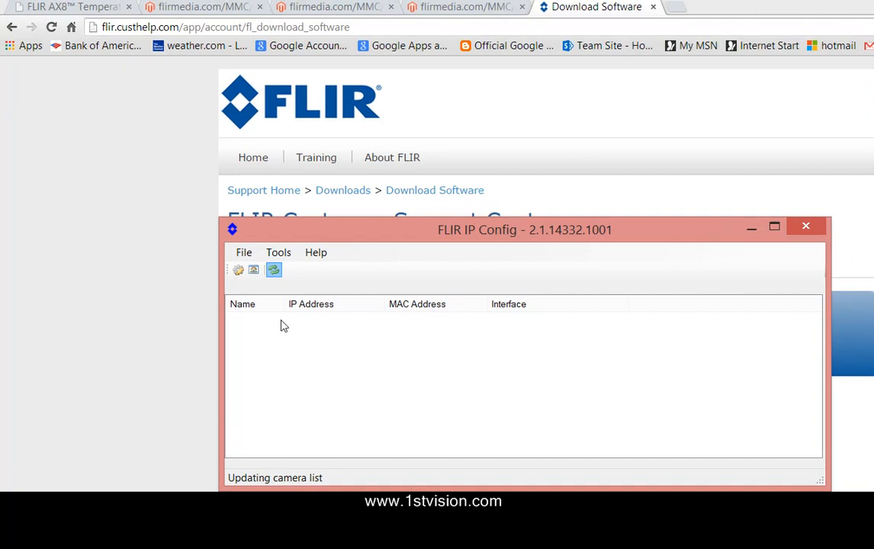
mouse_move(284, 332)
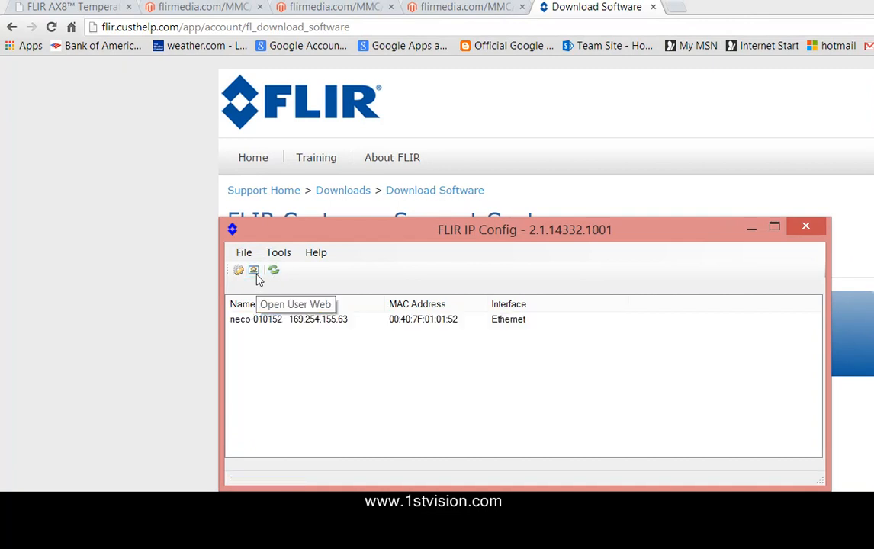
Launch the camera's user web interface showing its live thermal image.
click(253, 270)
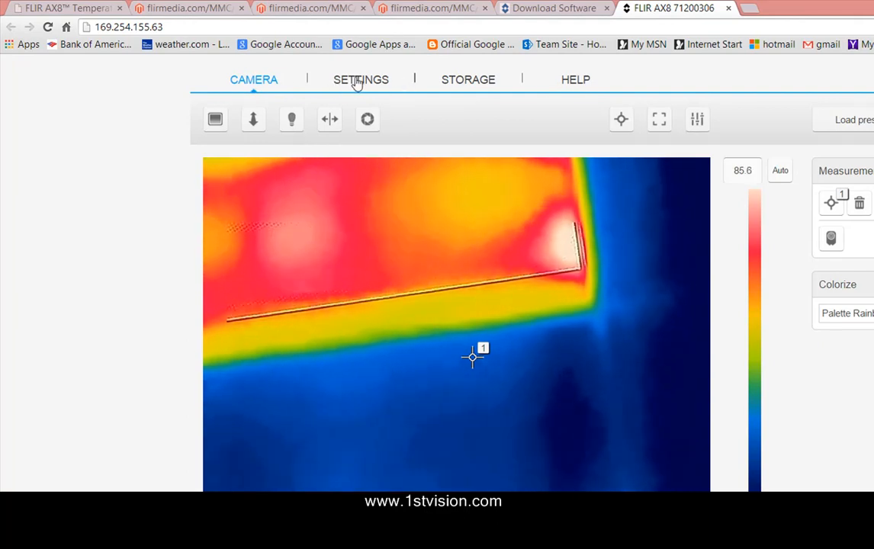
click(360, 80)
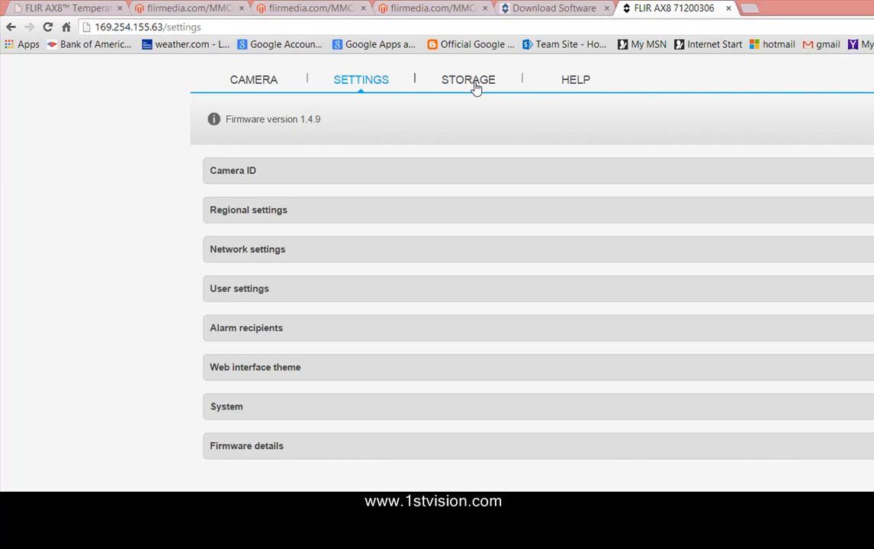
click(467, 79)
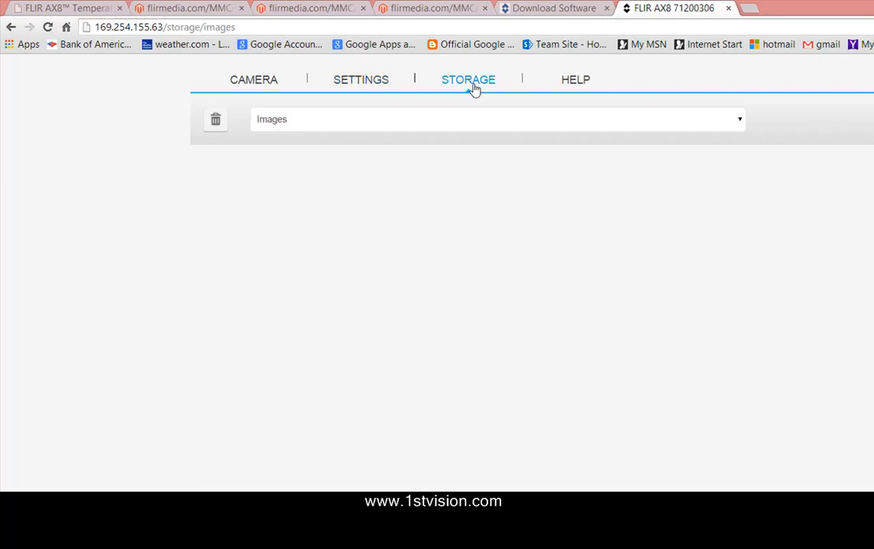
mouse_move(254, 85)
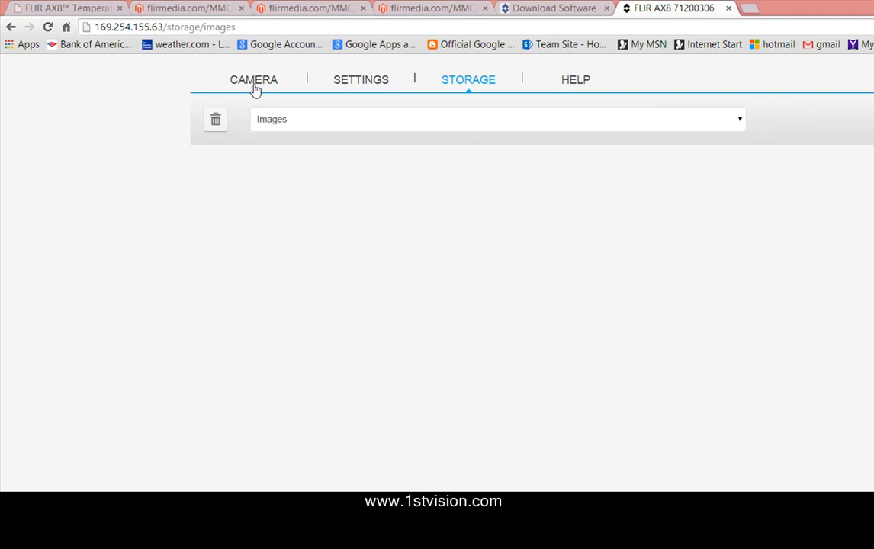
click(253, 79)
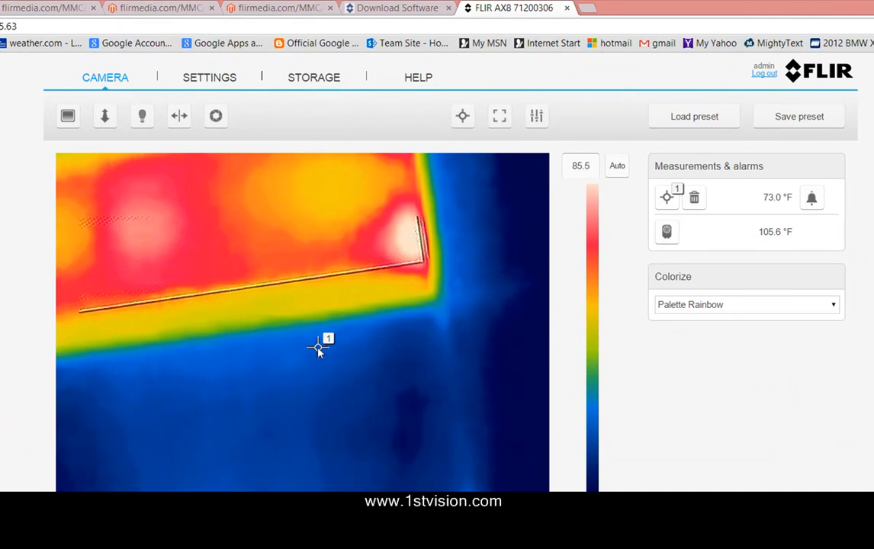
Move spot 1 onto the hot corner, try the Iron palette, then return to Rainbow.
drag(319, 348, 408, 242)
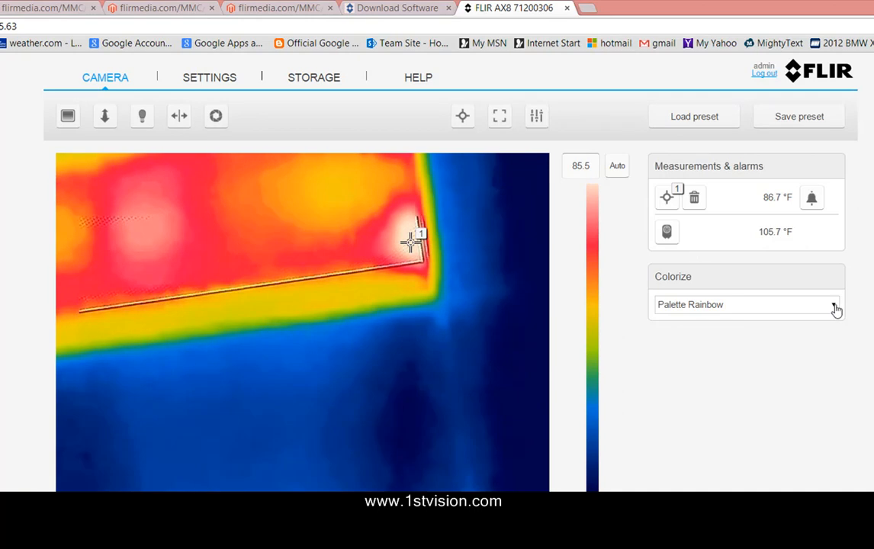
click(745, 305)
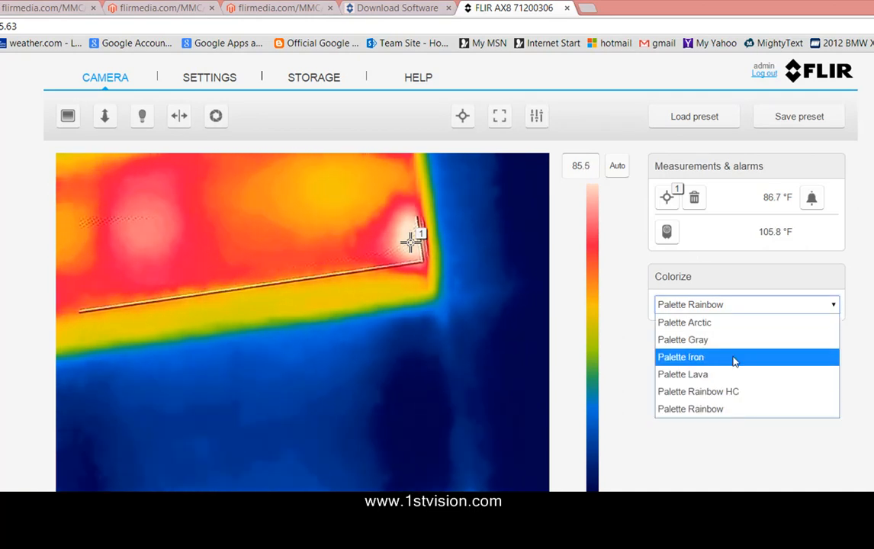
click(680, 357)
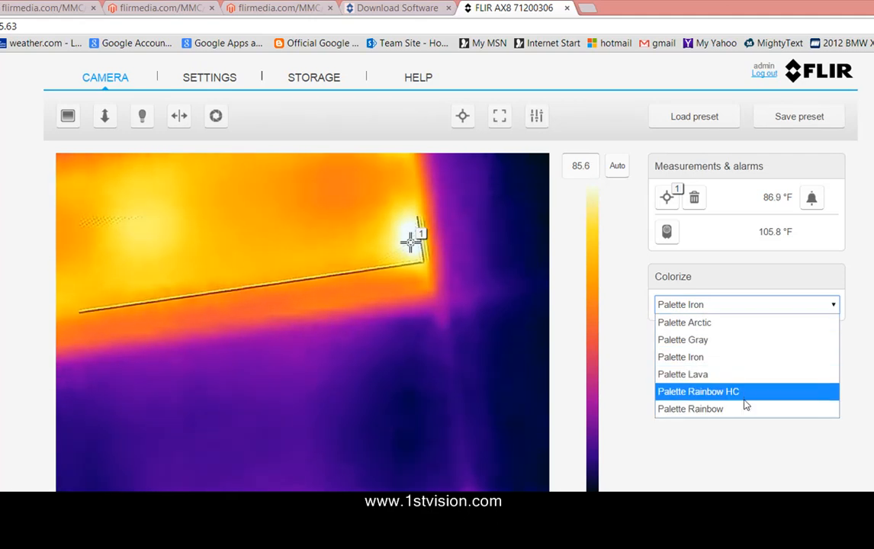
click(689, 408)
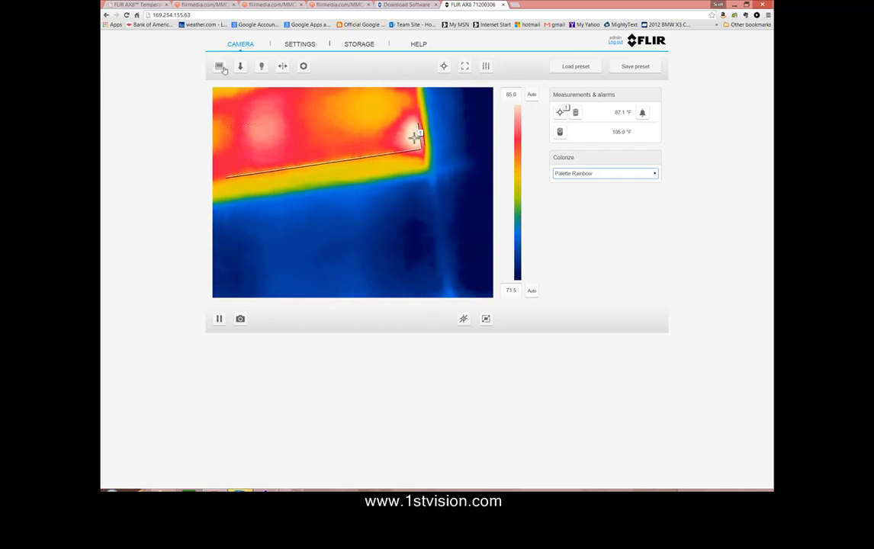
click(220, 66)
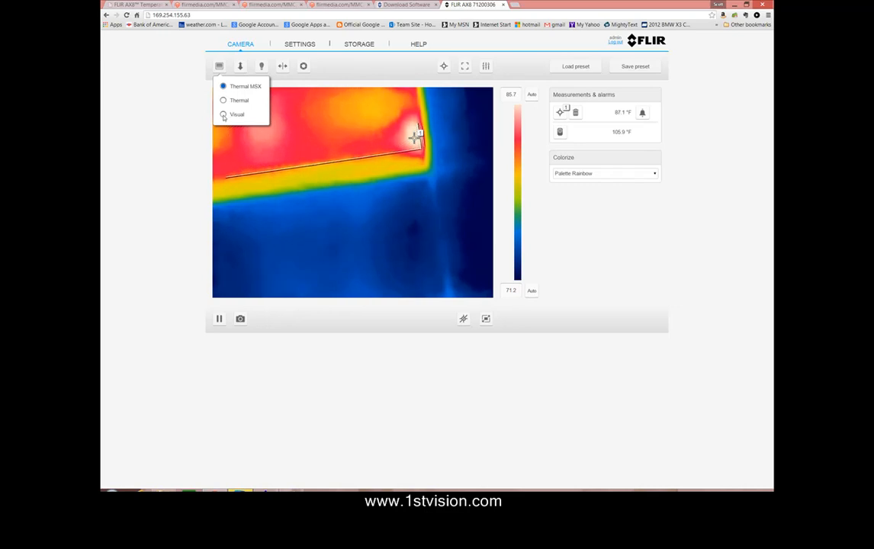
click(223, 115)
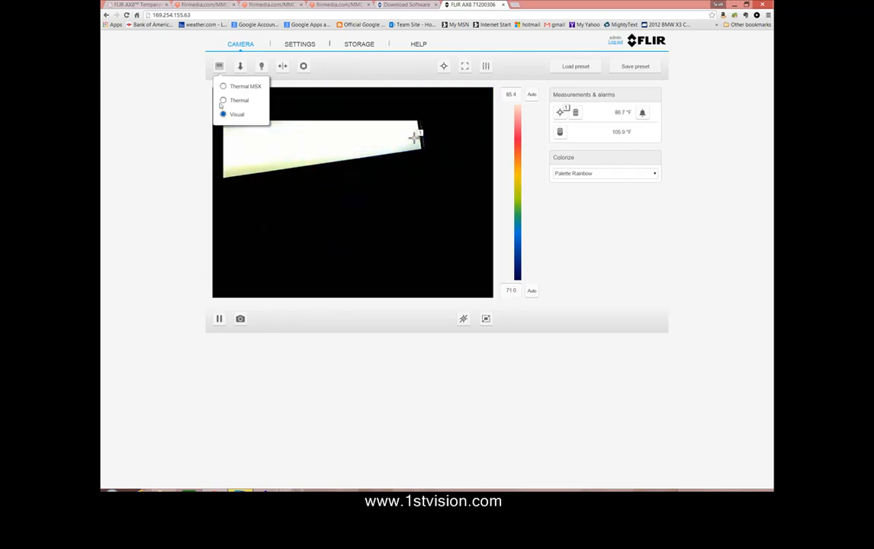
click(223, 101)
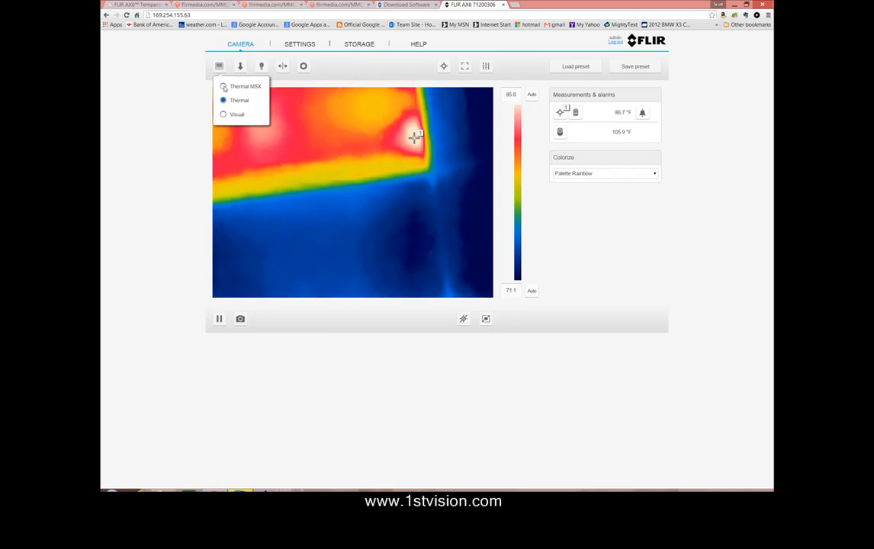
click(223, 86)
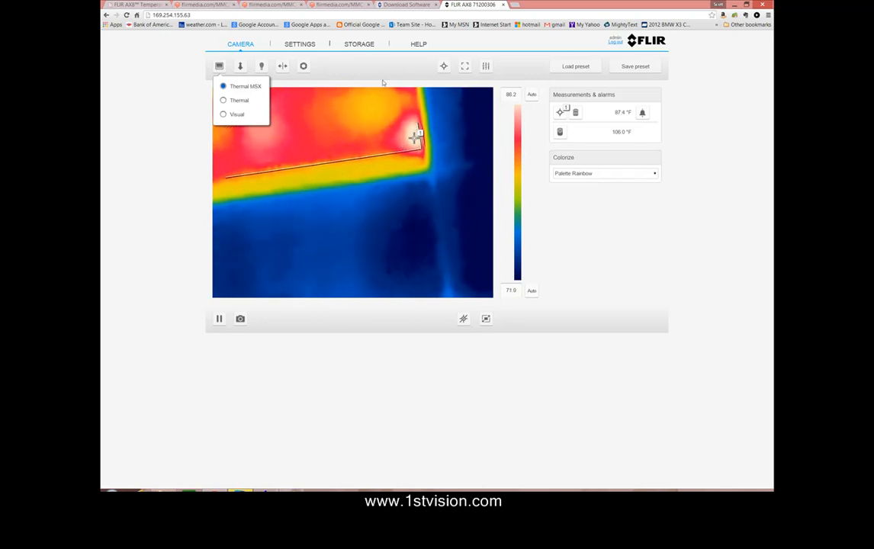
click(241, 65)
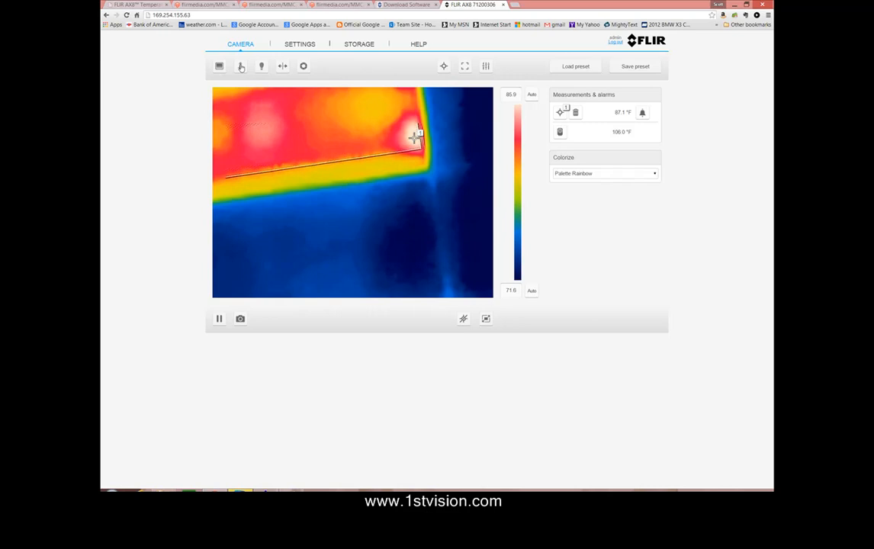
click(241, 66)
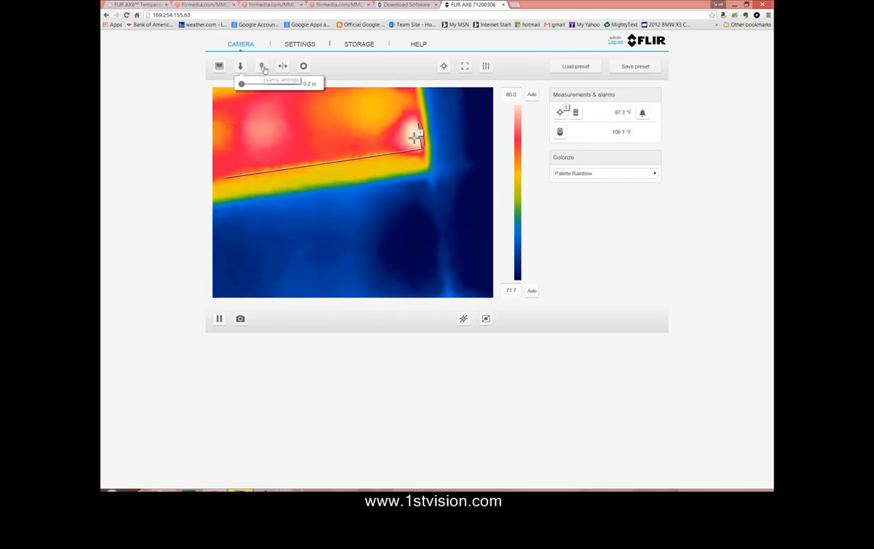
Set the camera light to Off and add a second spot measurement.
click(261, 65)
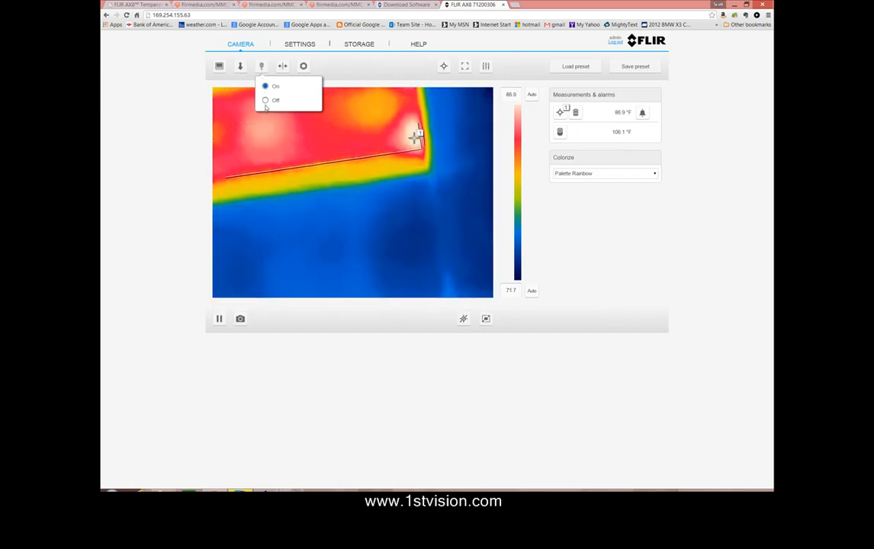
click(266, 100)
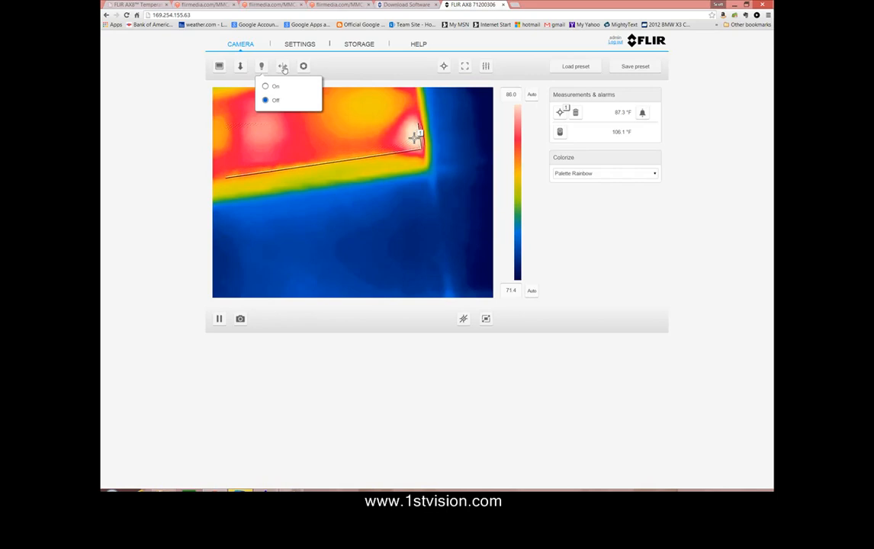
click(282, 66)
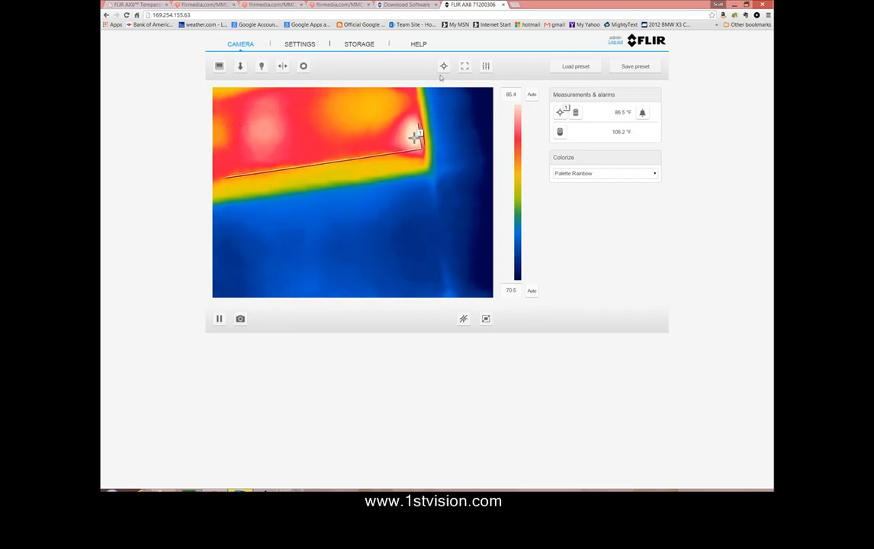
mouse_move(442, 66)
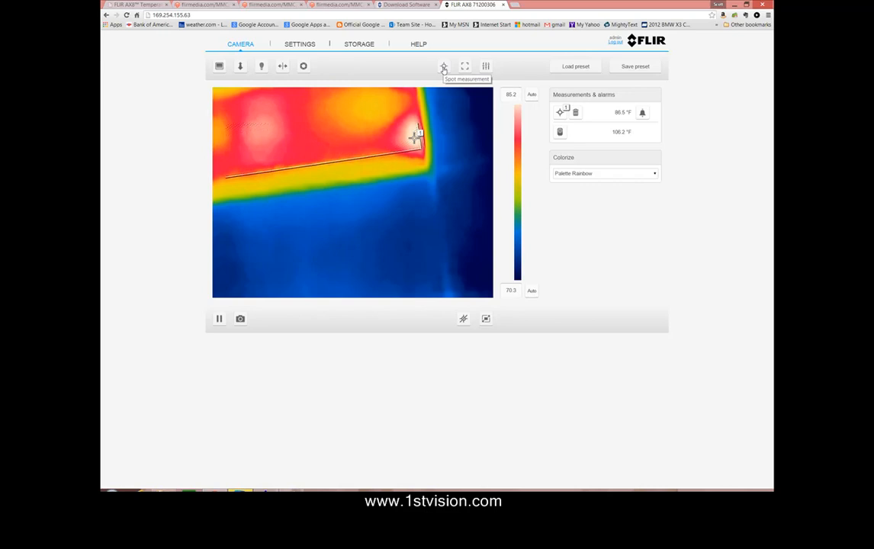
click(268, 131)
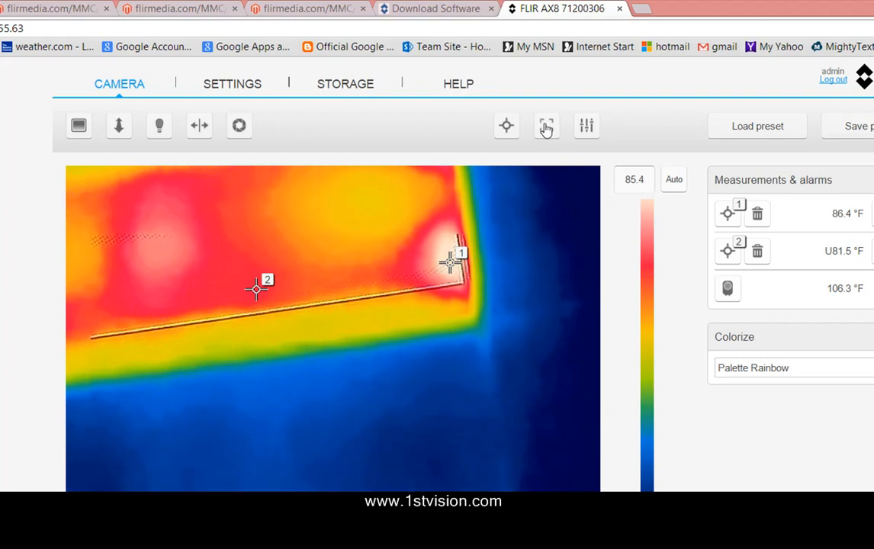
mouse_move(546, 125)
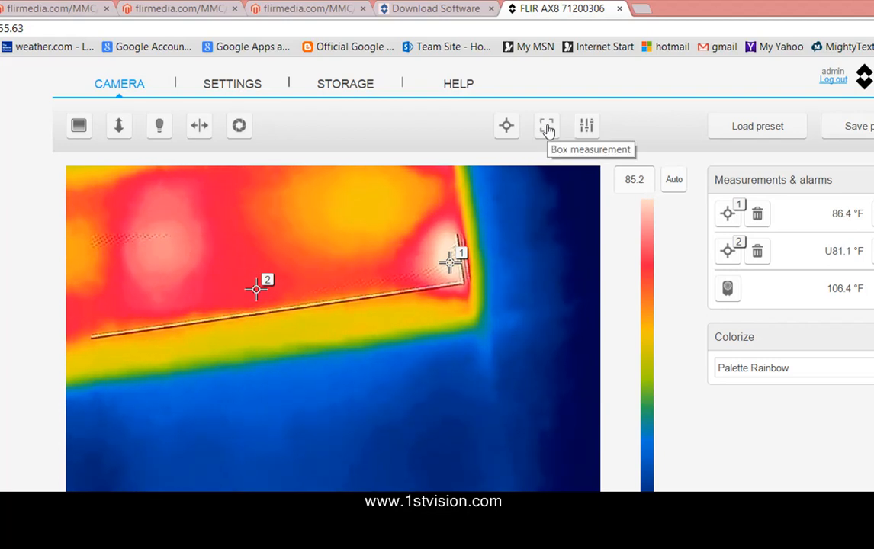
Add a box measurement over the cool lower image area with max, min and average readings.
click(546, 125)
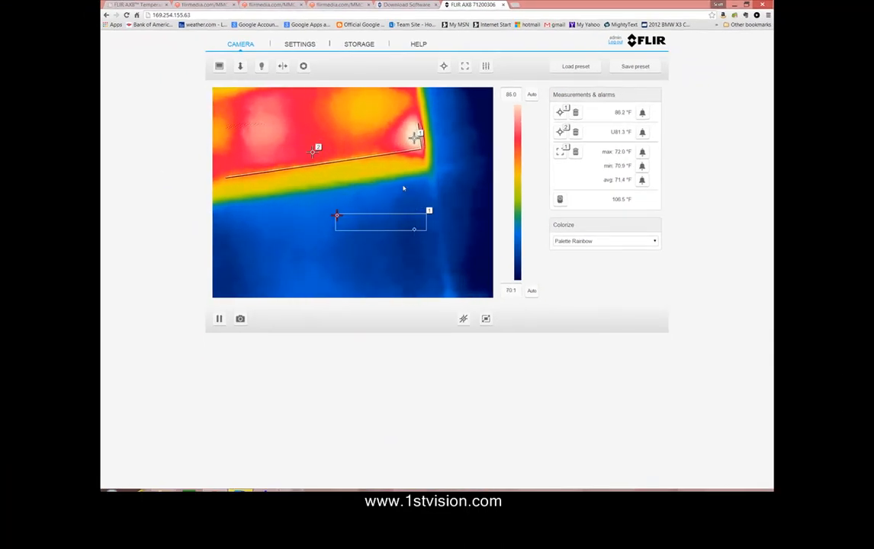
mouse_move(456, 175)
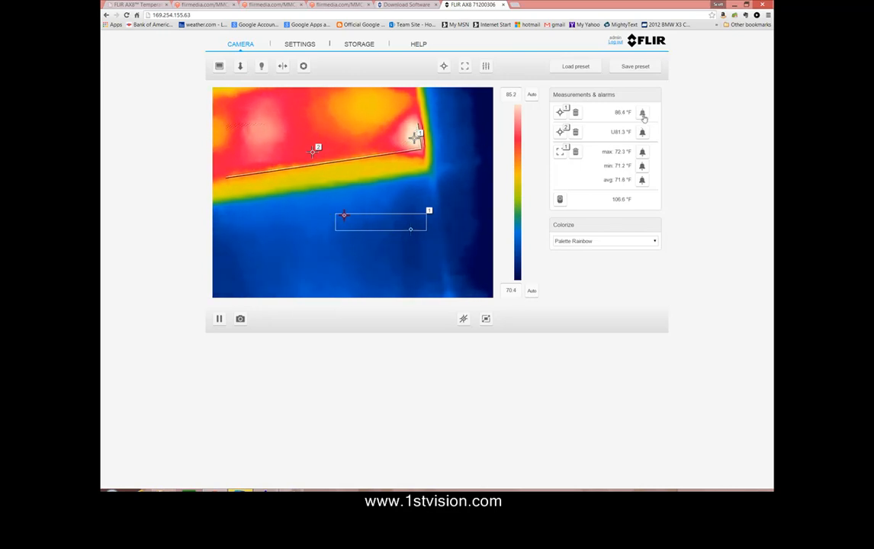
Review spot 1's alarm: condition Below, 32.0 °F threshold, and the capture type choices.
click(642, 115)
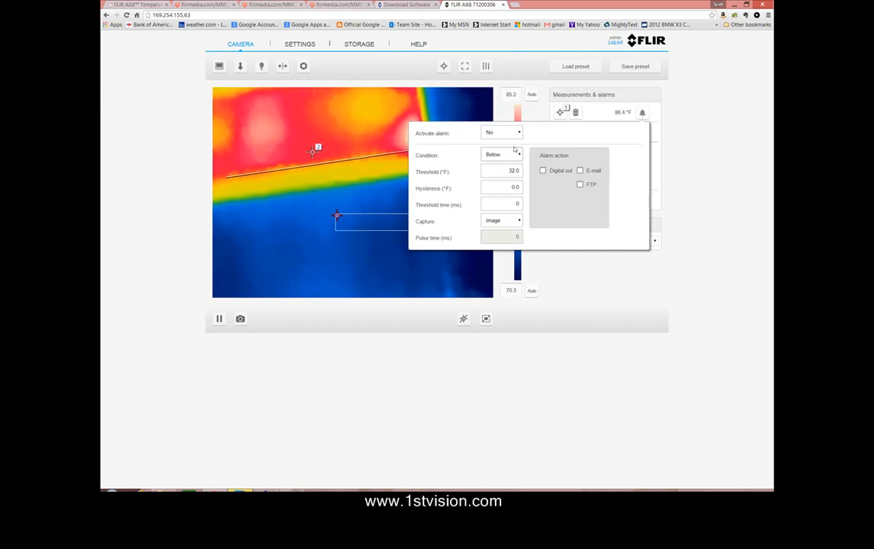
click(502, 131)
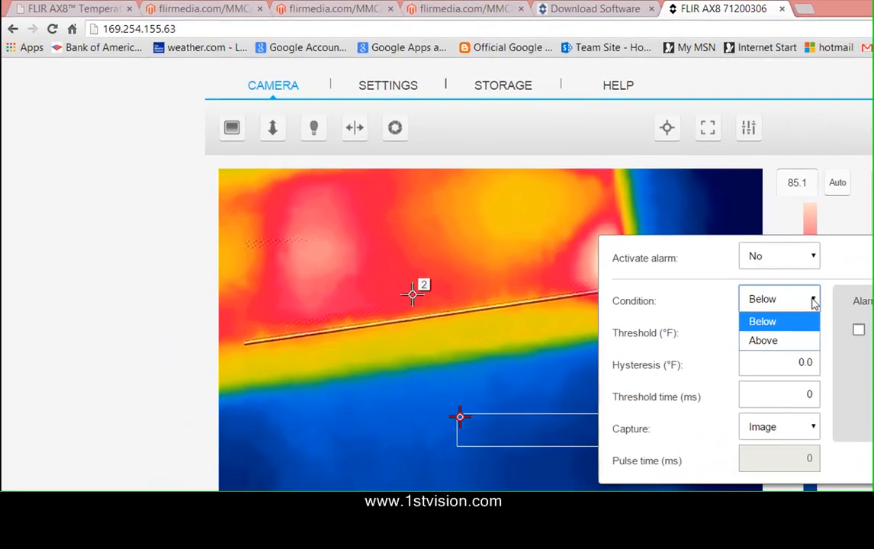
click(763, 321)
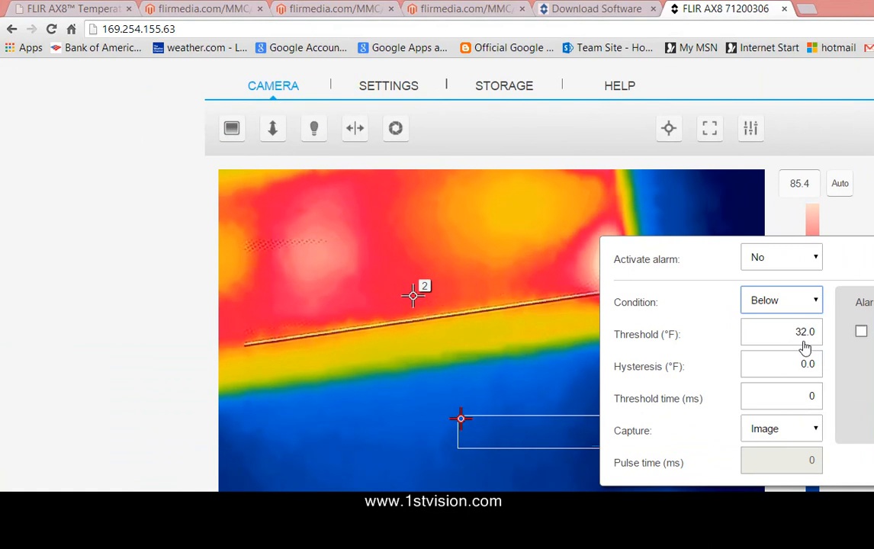
mouse_move(782, 367)
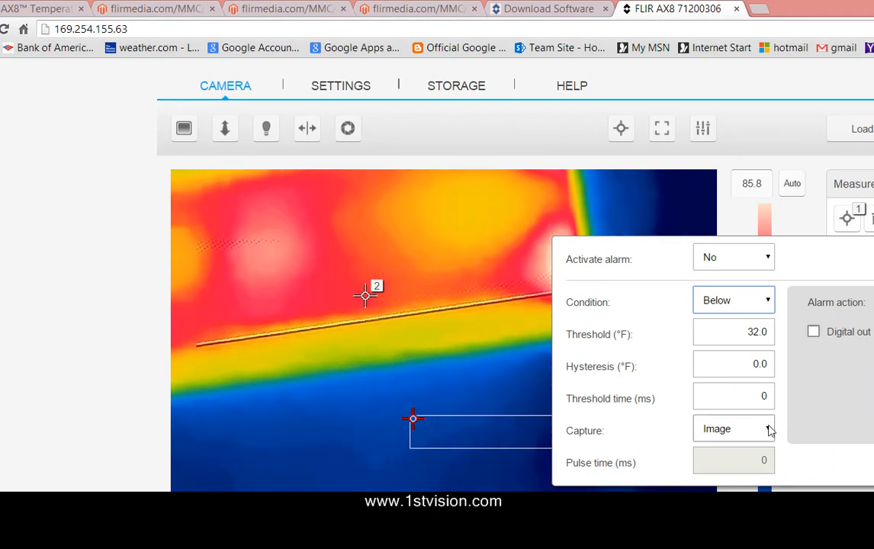
click(734, 428)
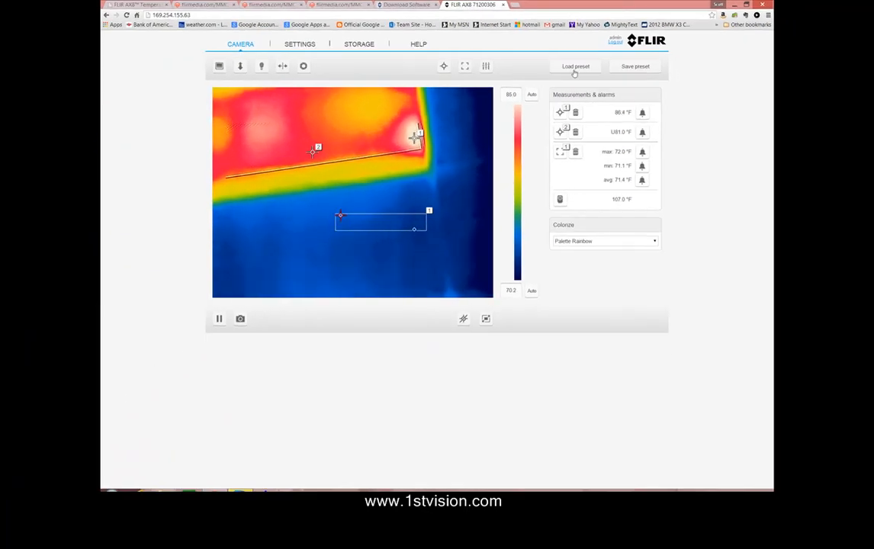
mouse_move(634, 66)
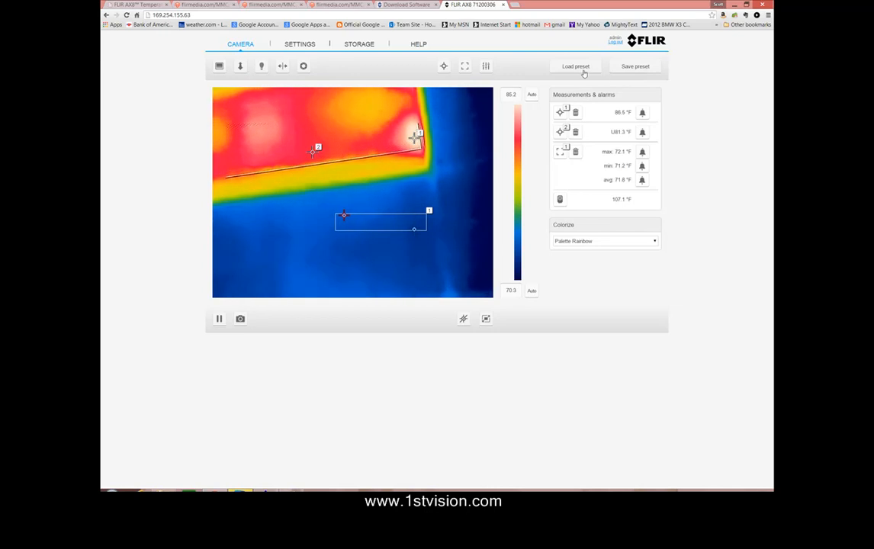
mouse_move(124, 278)
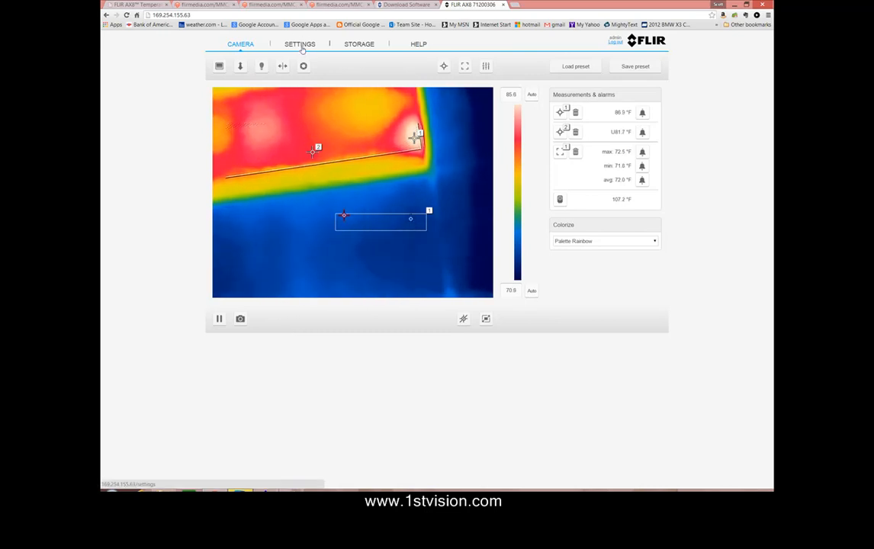
View the settings page with Camera ID and Regional settings (Fahrenheit, meters) expanded.
click(299, 42)
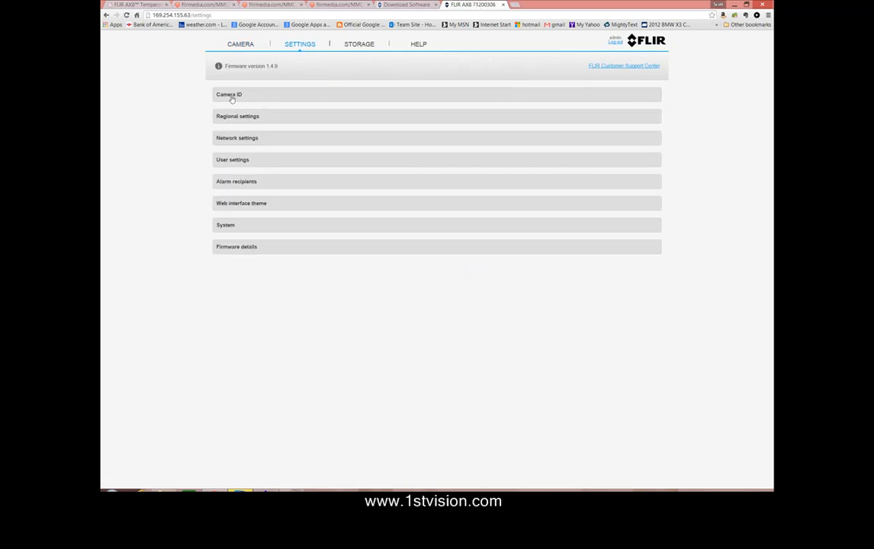
click(229, 94)
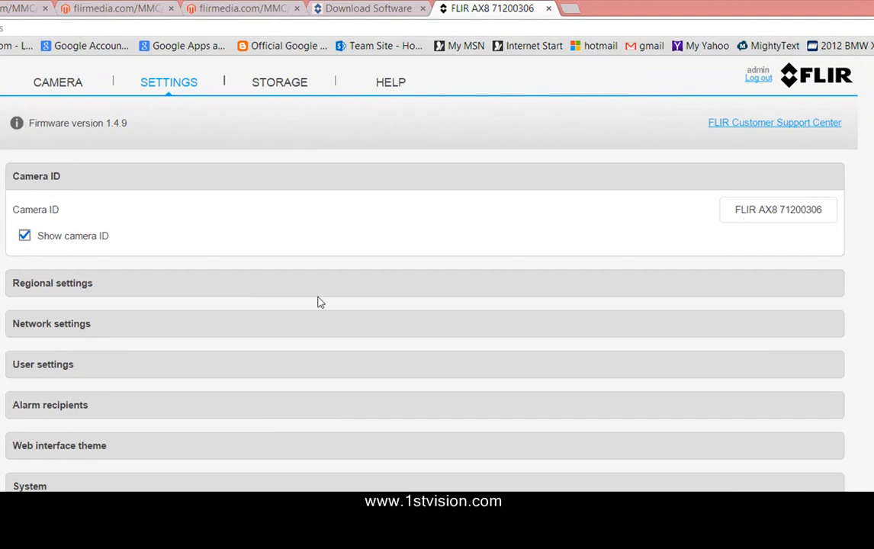
click(53, 283)
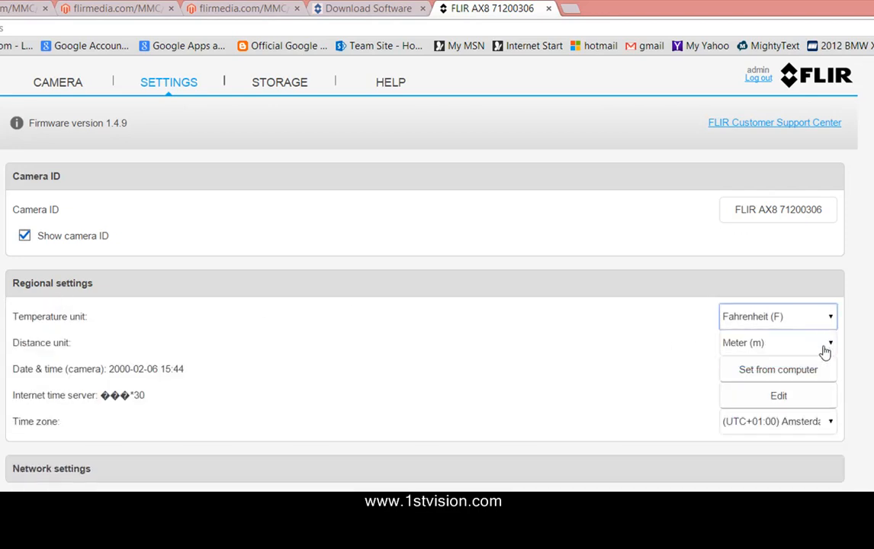
mouse_move(821, 370)
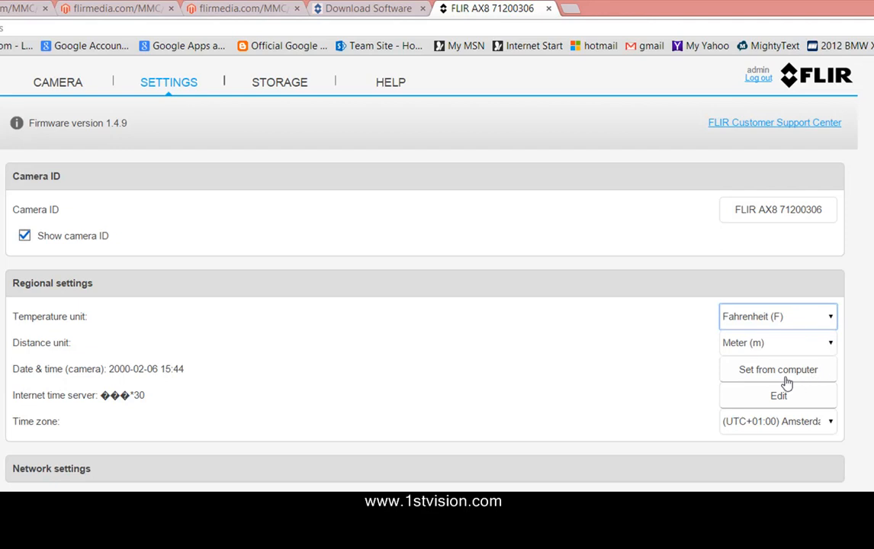
mouse_move(780, 401)
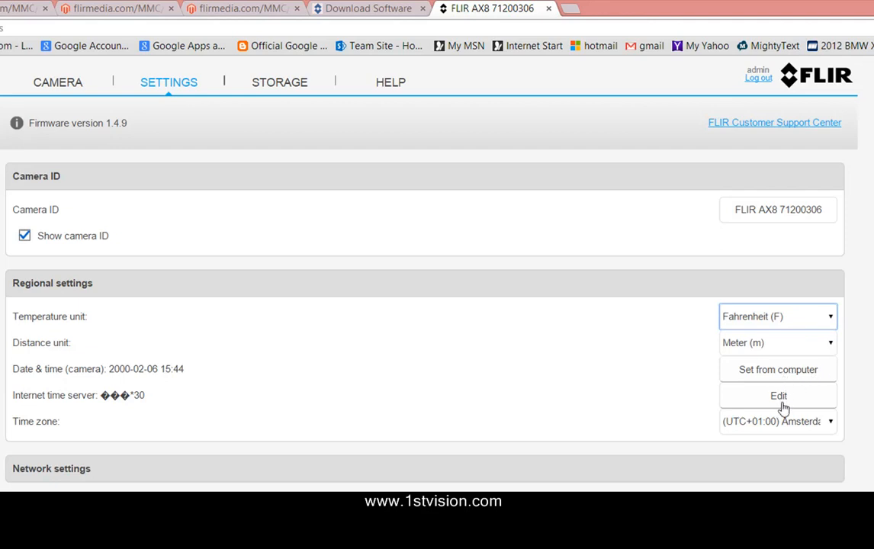
mouse_move(768, 400)
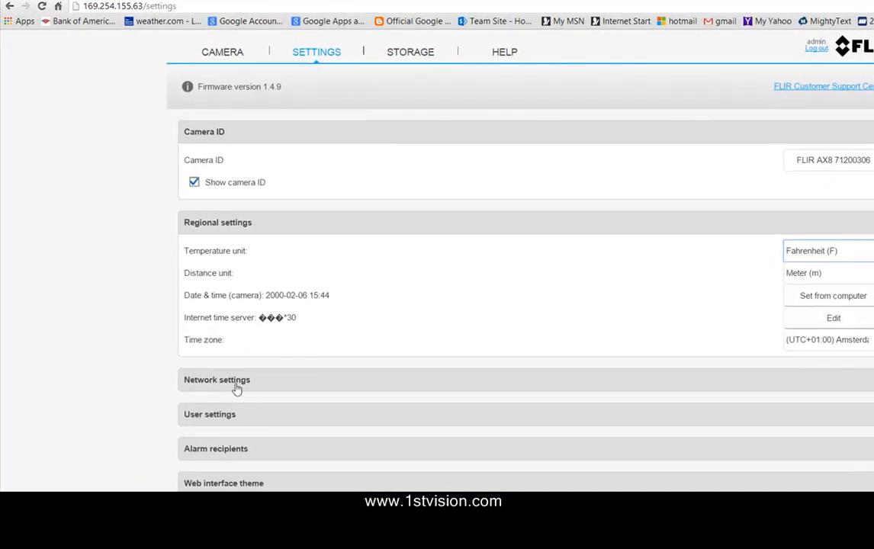
Expand Network settings and view the DHCP/Manual IP setup dialog unchanged.
click(217, 380)
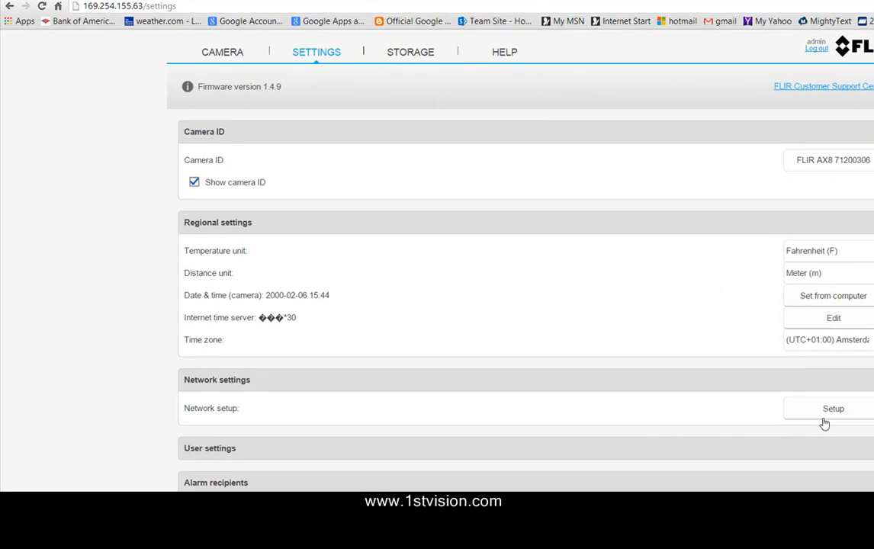
click(833, 409)
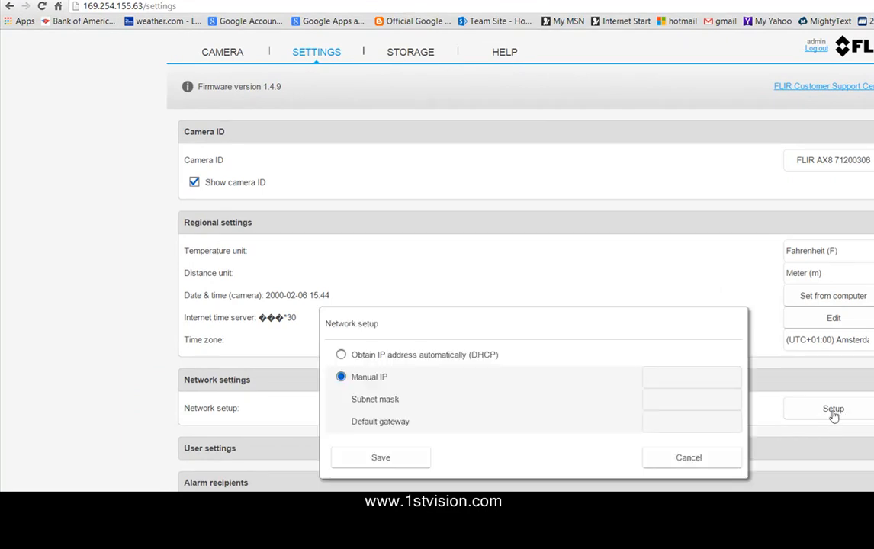
mouse_move(406, 384)
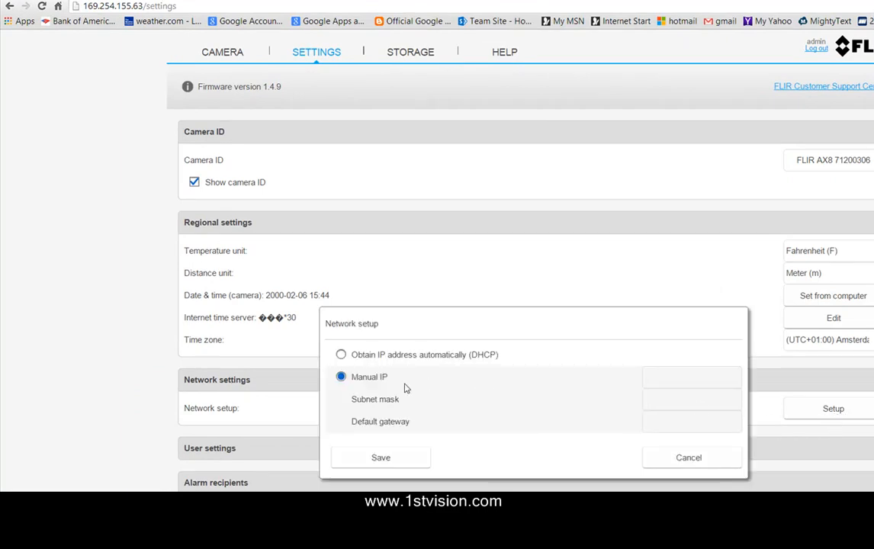
mouse_move(410, 393)
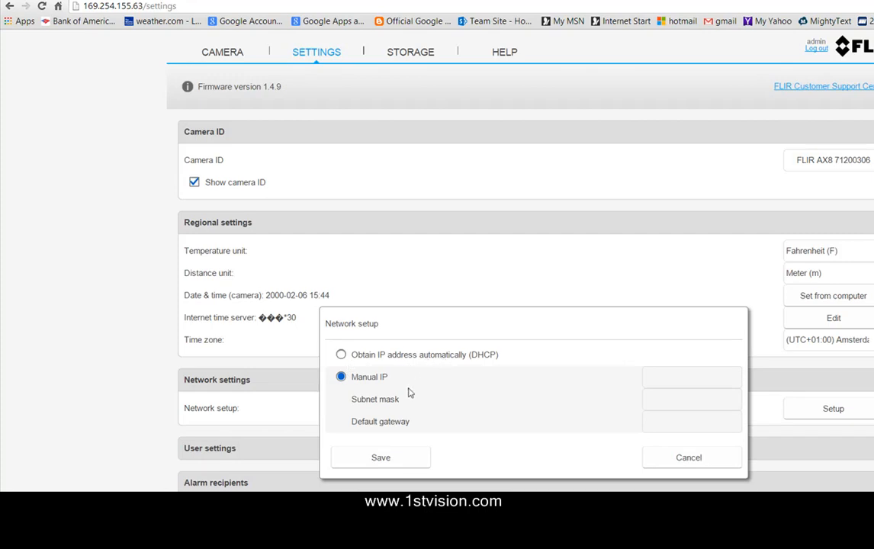
mouse_move(398, 391)
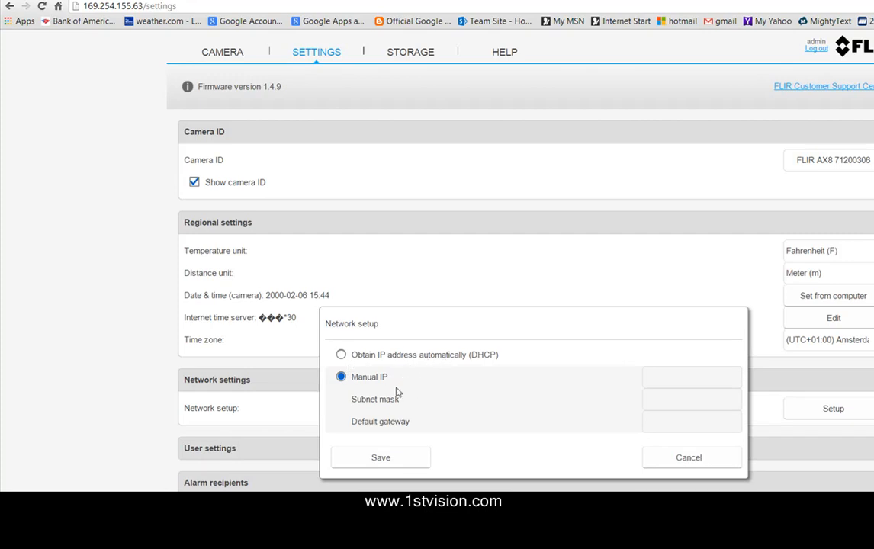
mouse_move(396, 413)
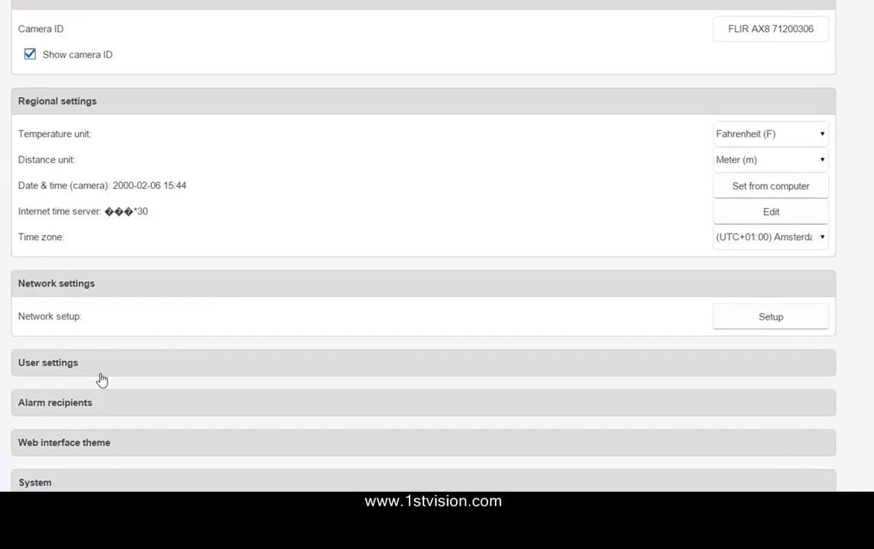
Expand User settings and Alarm recipients and begin editing the alarm e-mail user name.
click(47, 363)
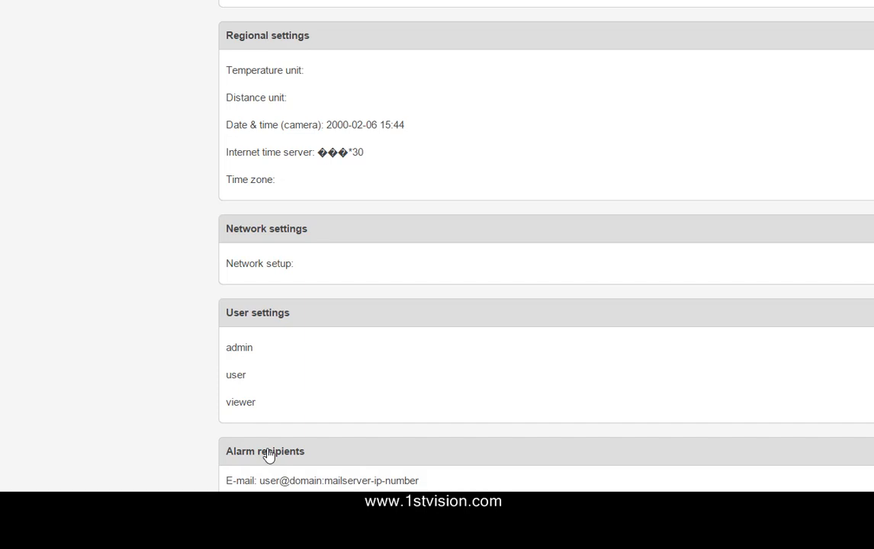
scroll(down, 3)
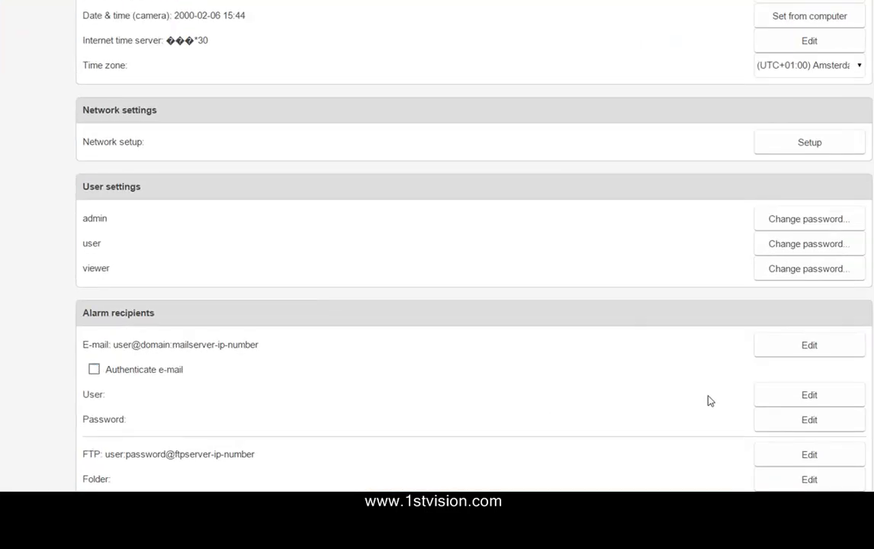
mouse_move(796, 400)
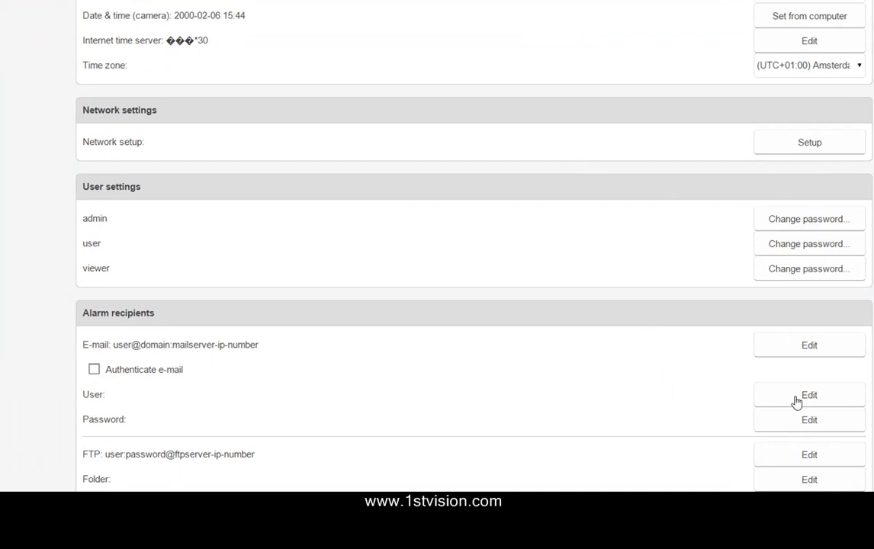
click(808, 395)
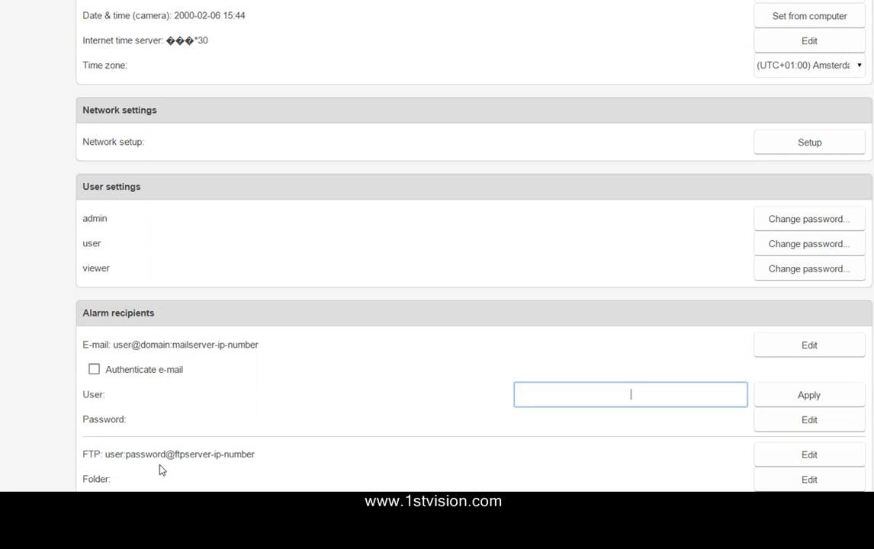
mouse_move(226, 472)
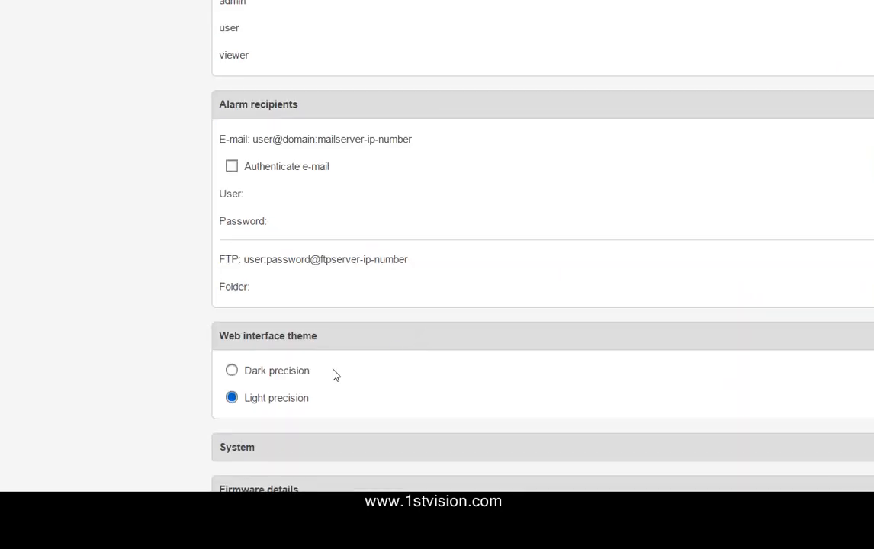
mouse_move(297, 378)
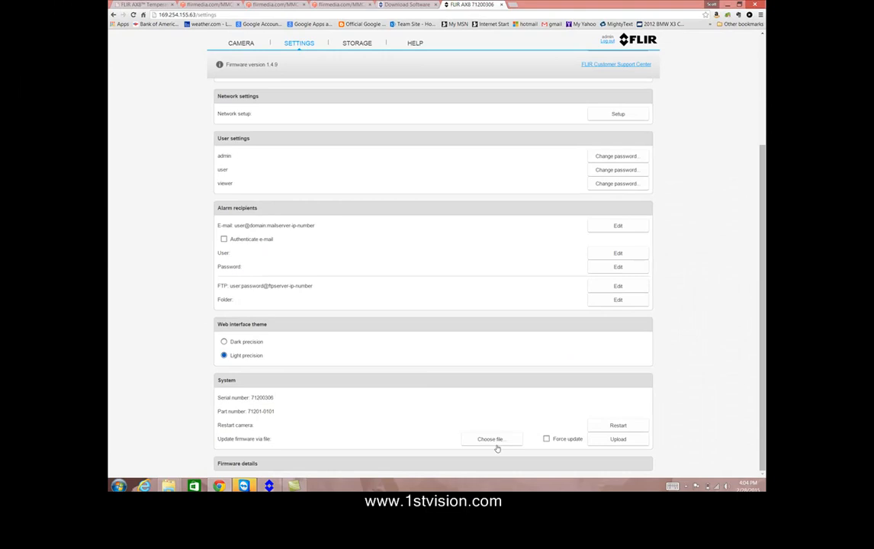
Save a snapshot of the live thermal image and view img_20000206_154546_704.jpg in storage.
scroll(up, 3)
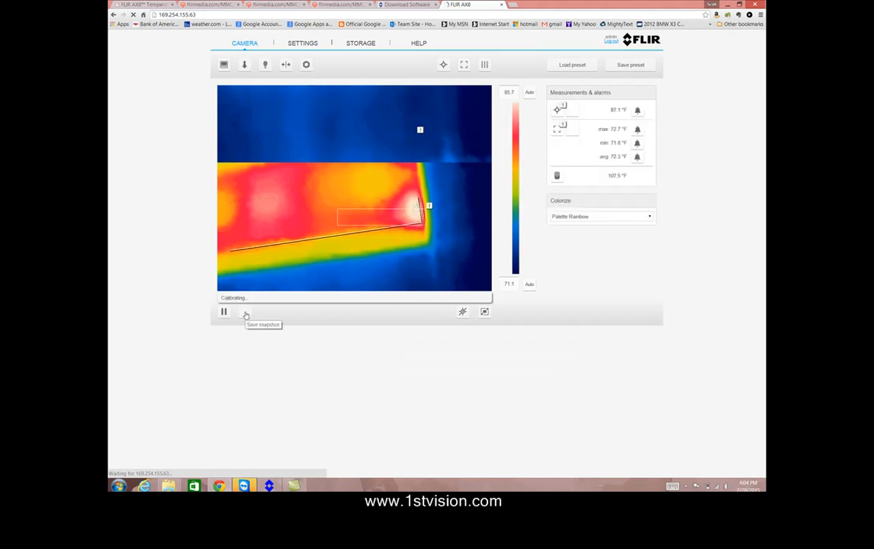
click(244, 311)
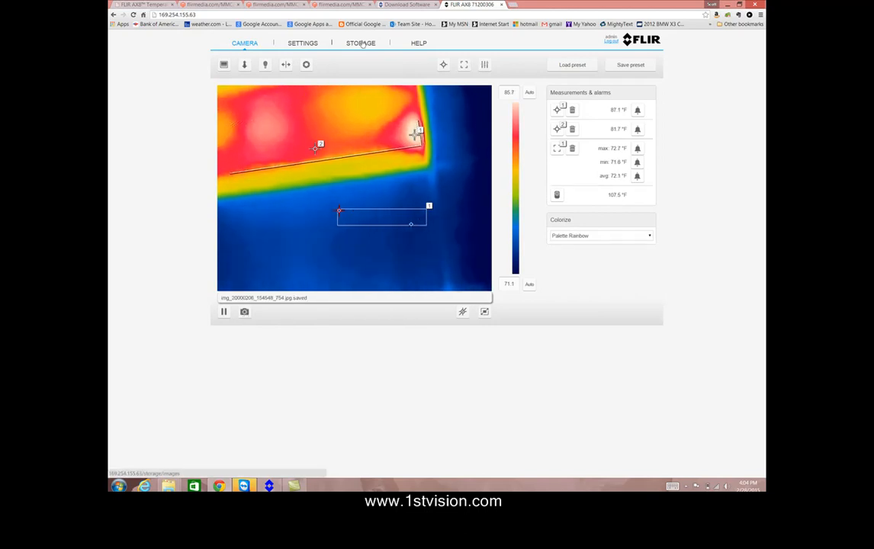
click(360, 42)
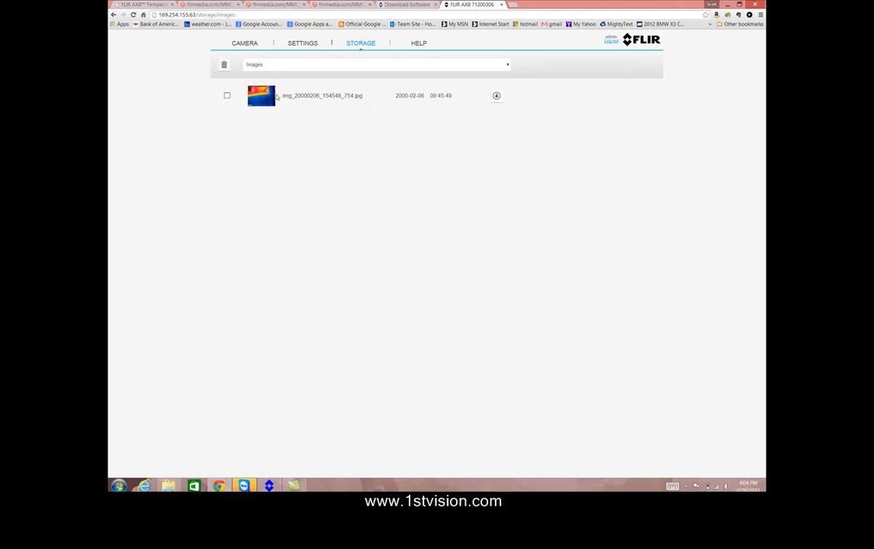
Return from the storage list to the live thermal camera view.
click(261, 42)
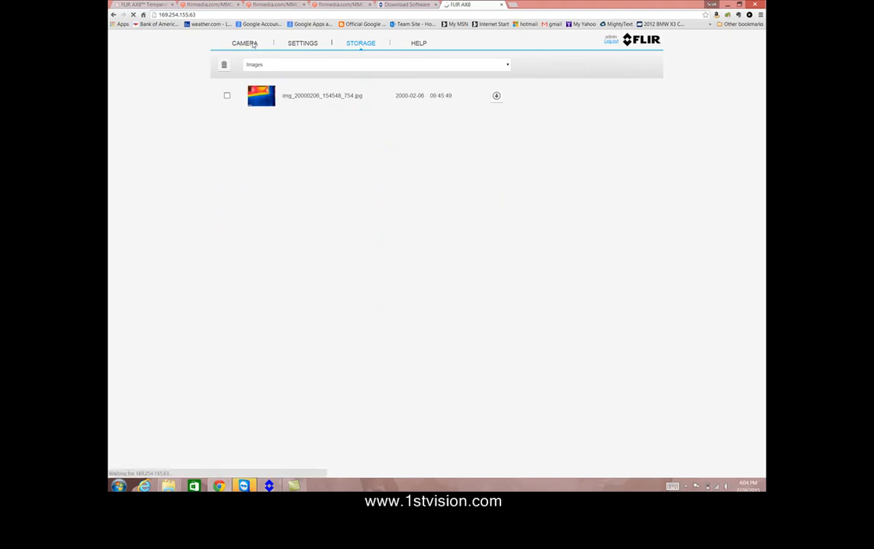
click(246, 43)
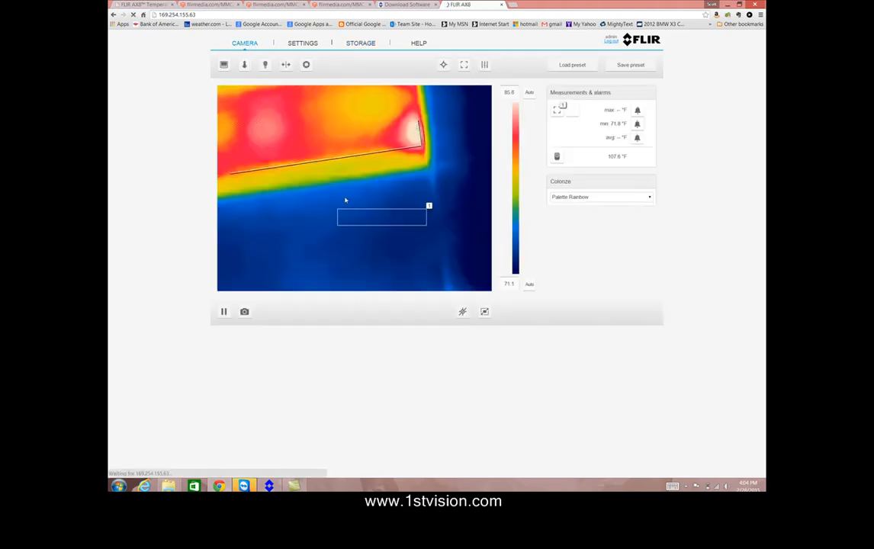